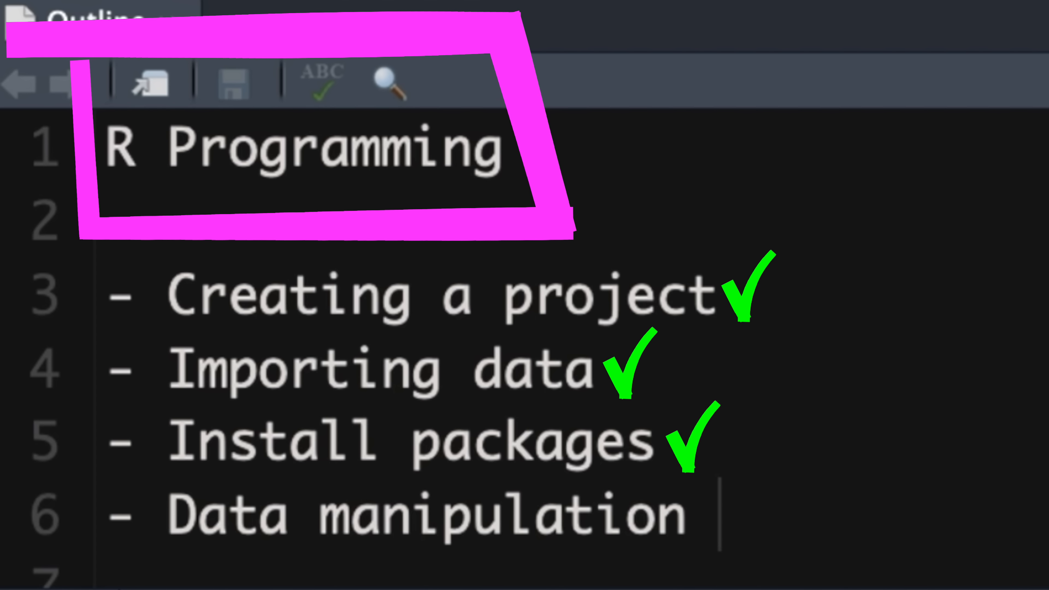
Create project 'test 1' as a new directory inside Dropbox/R/Test
click(715, 516)
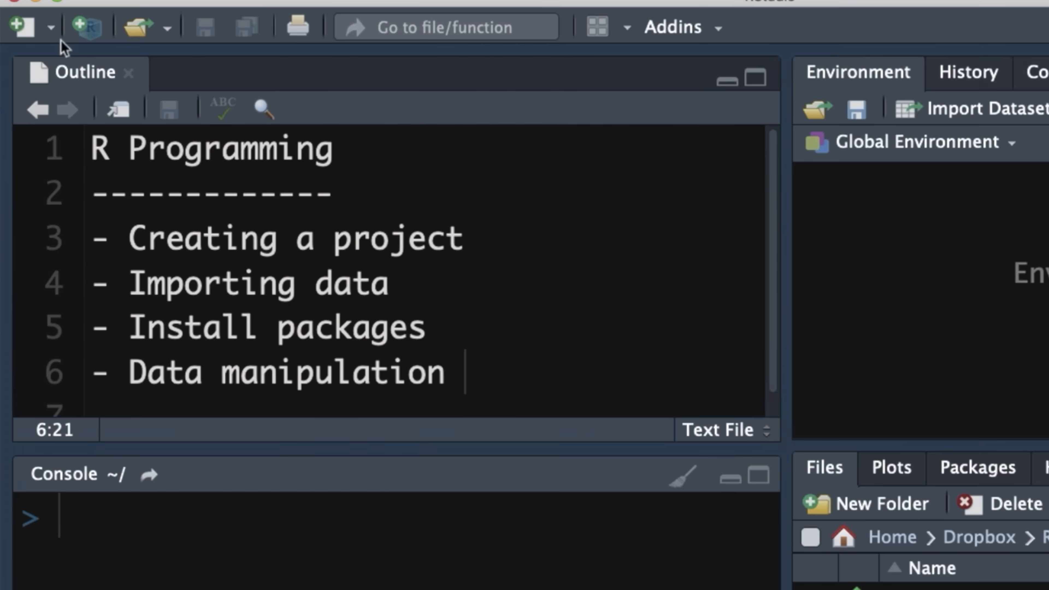
click(23, 27)
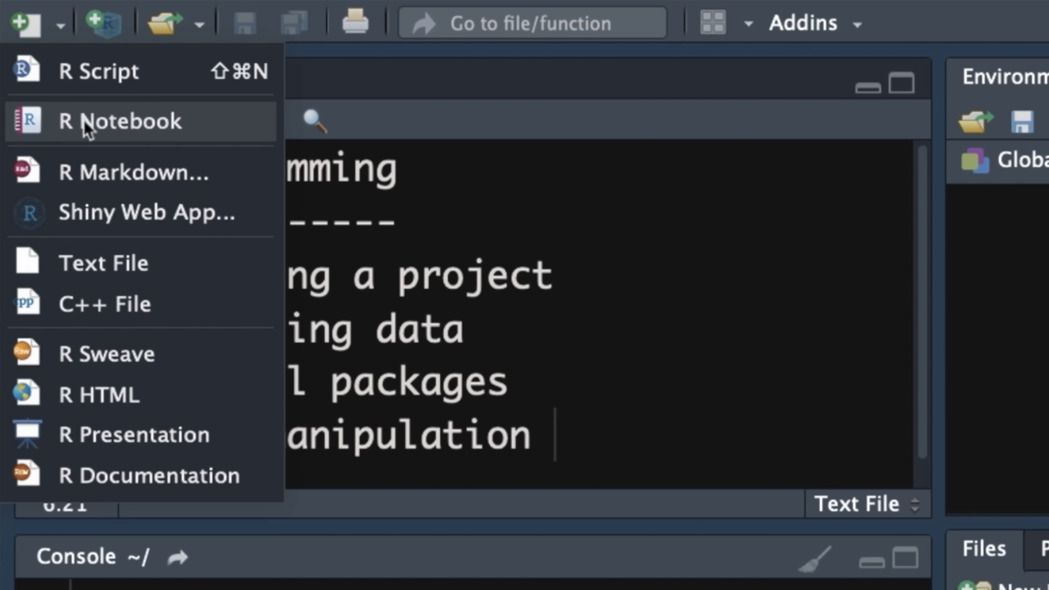
mouse_move(120, 121)
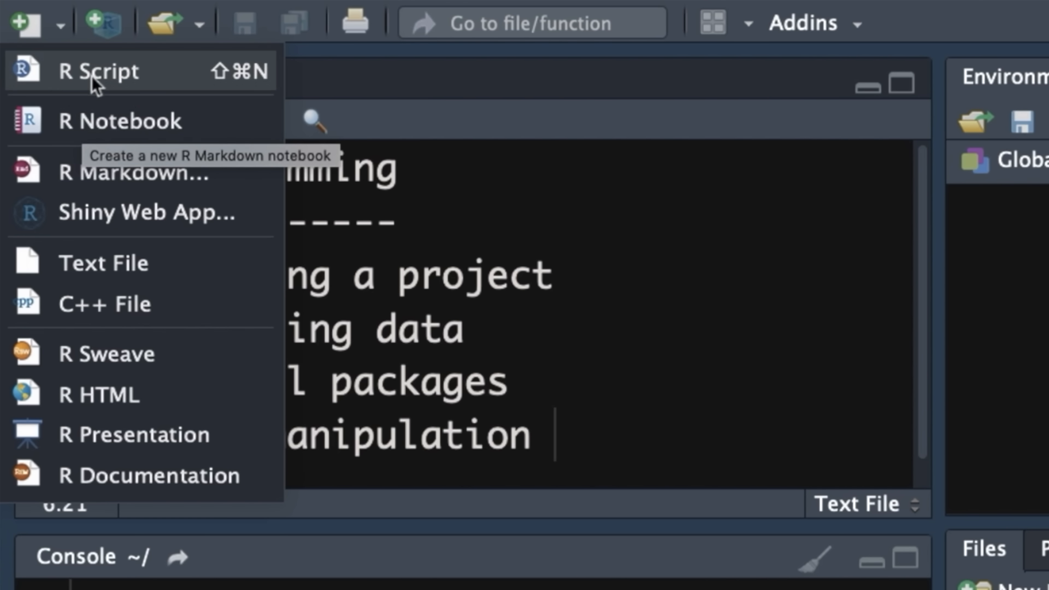
mouse_move(93, 71)
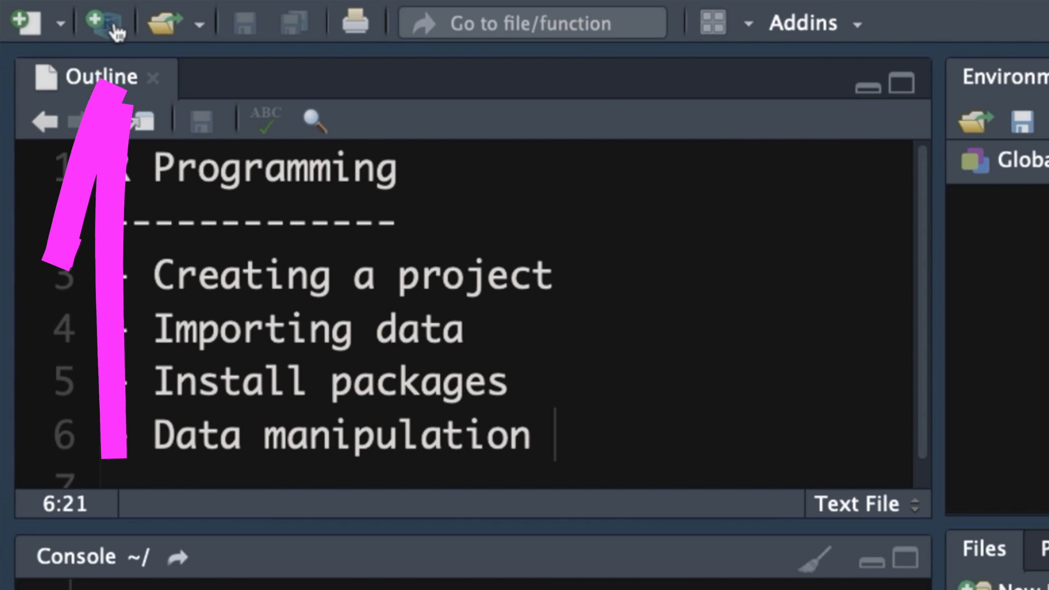
mouse_move(101, 22)
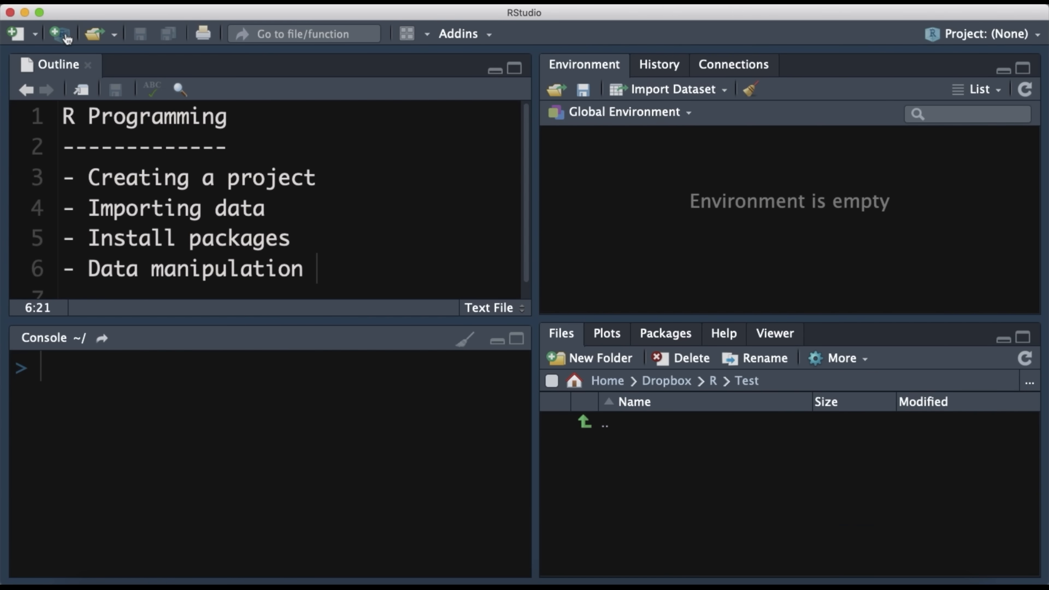
click(60, 33)
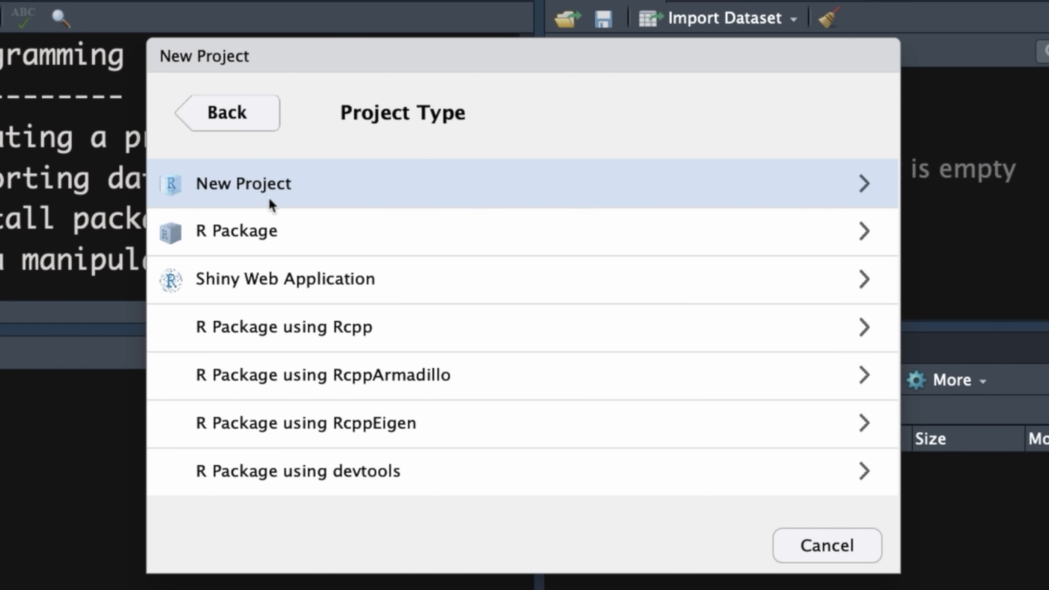
click(245, 184)
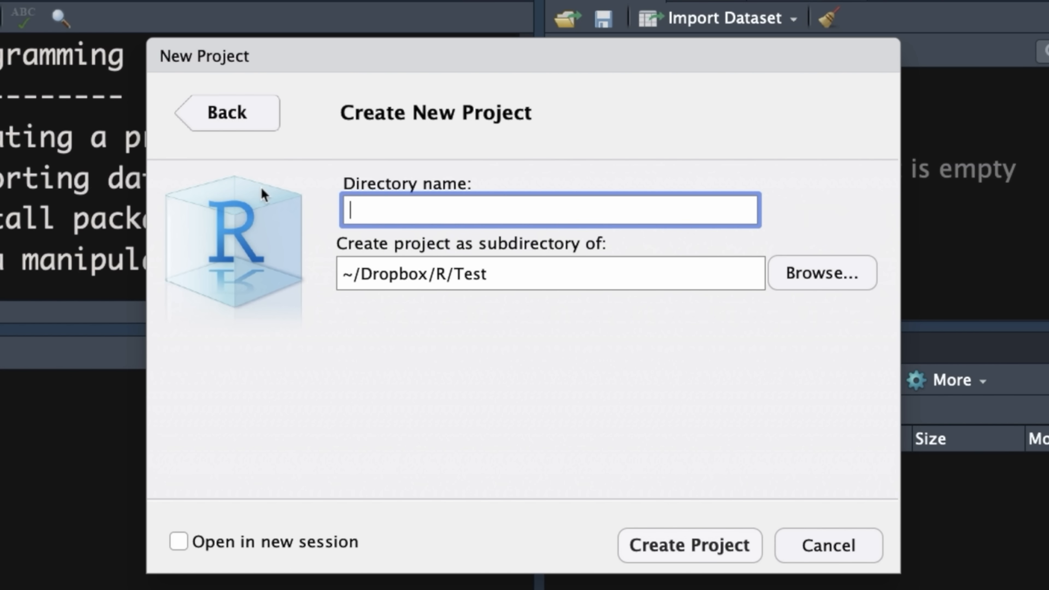
text(test 1)
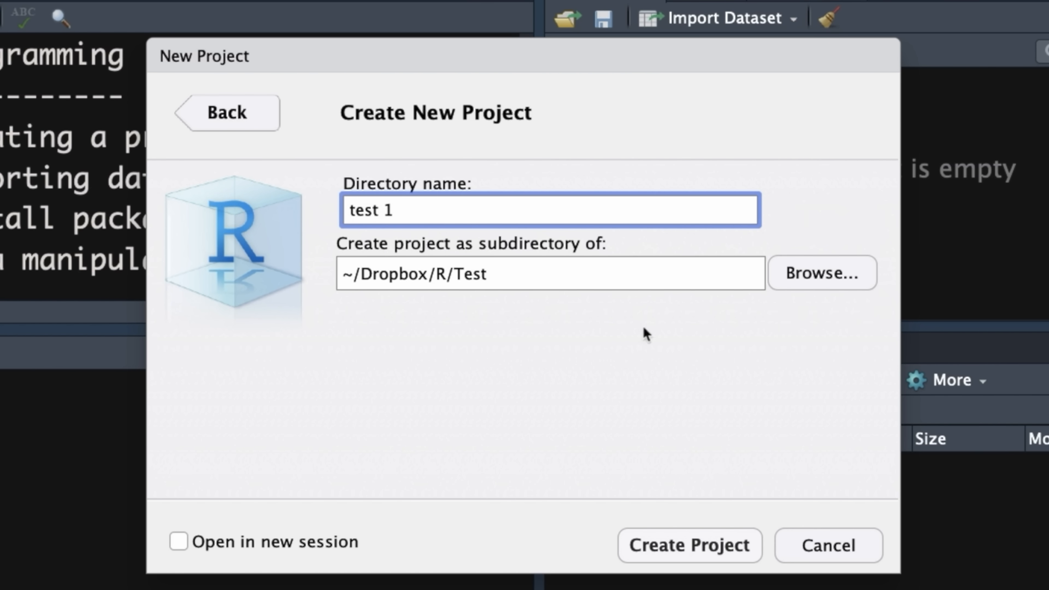
click(689, 545)
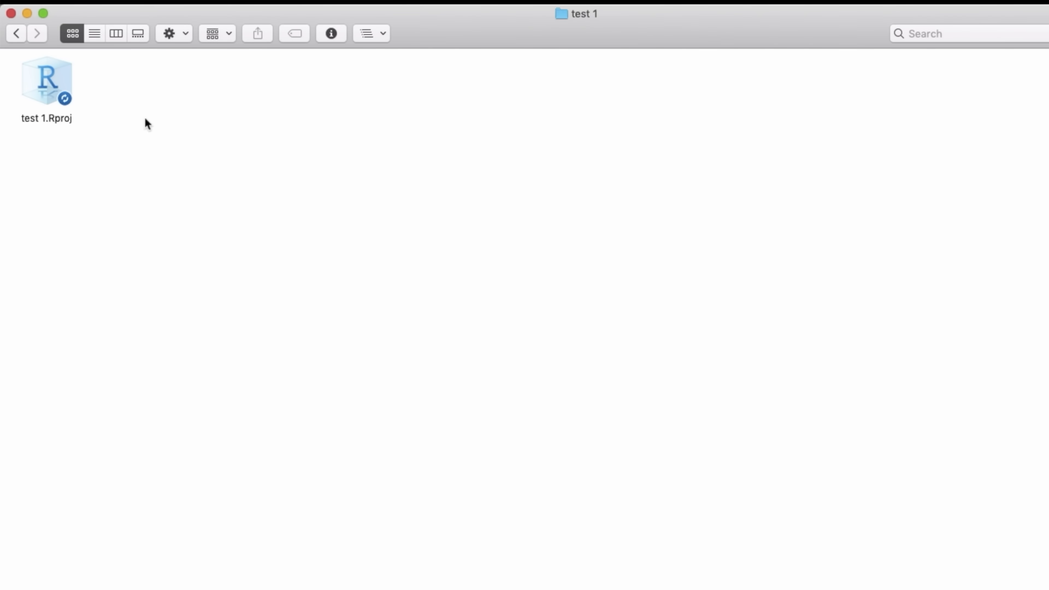
Place friends.csv in the test 1 folder and reopen test 1.Rproj in RStudio
double_click(46, 79)
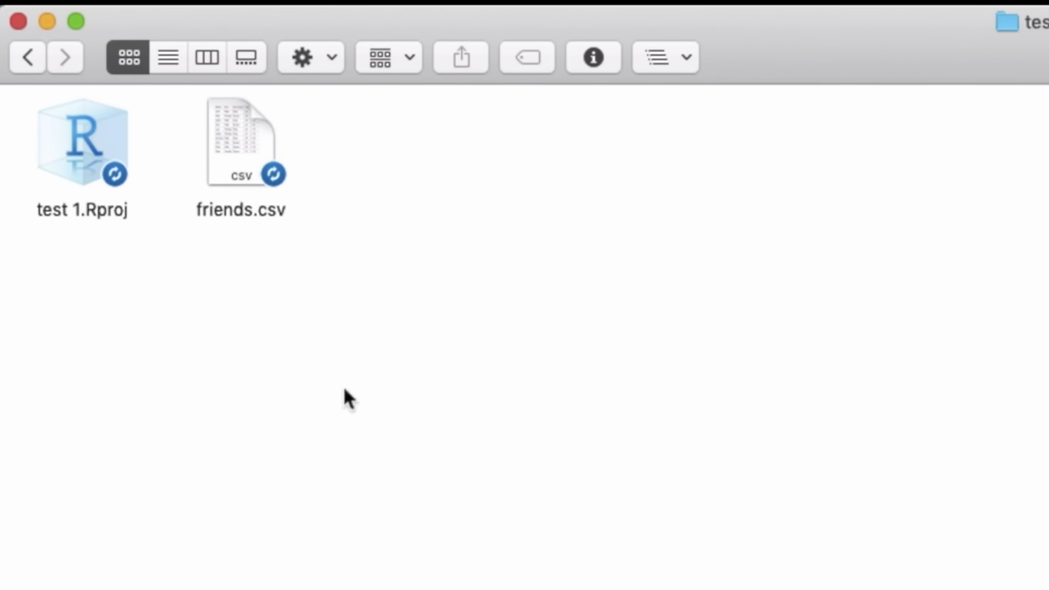
double_click(81, 141)
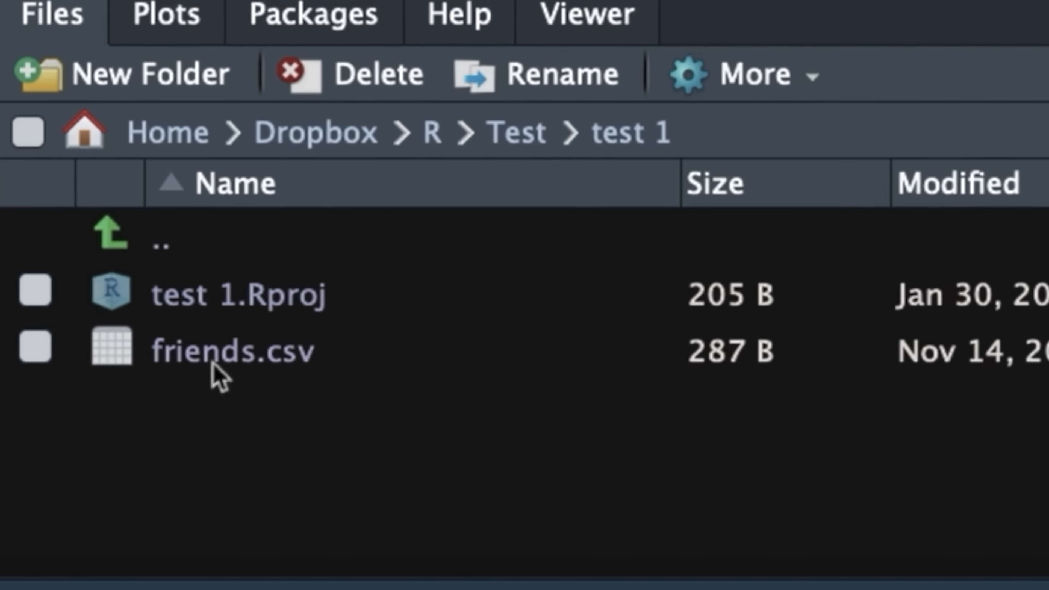
right_click(232, 350)
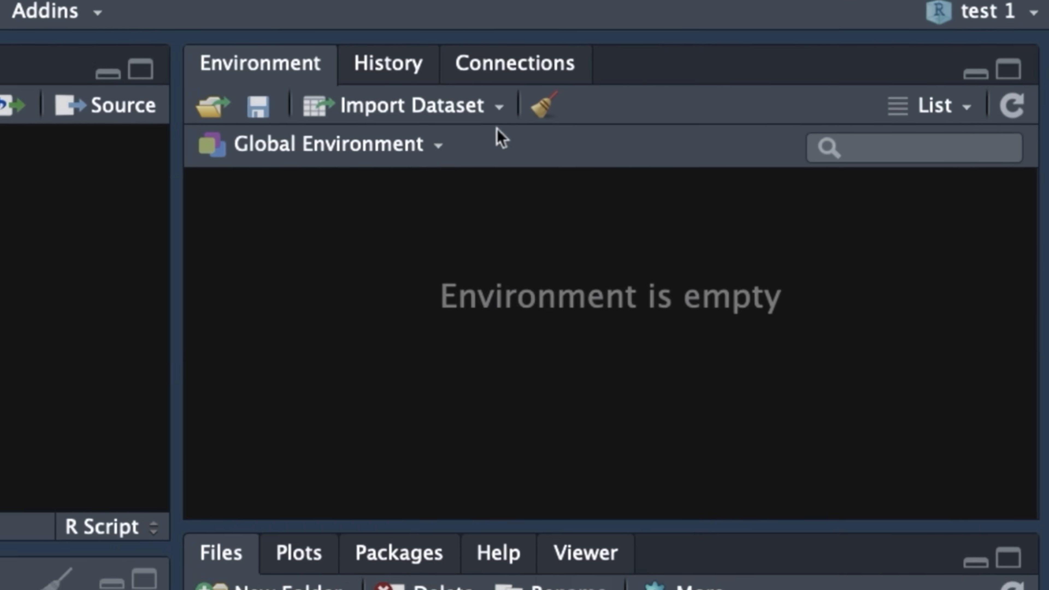
click(408, 105)
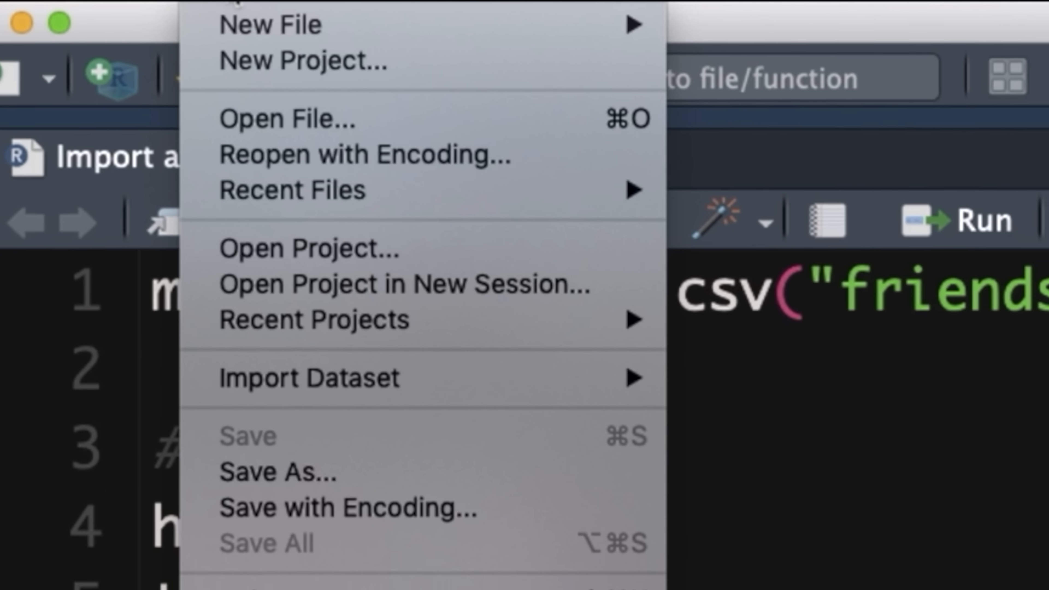
mouse_move(319, 479)
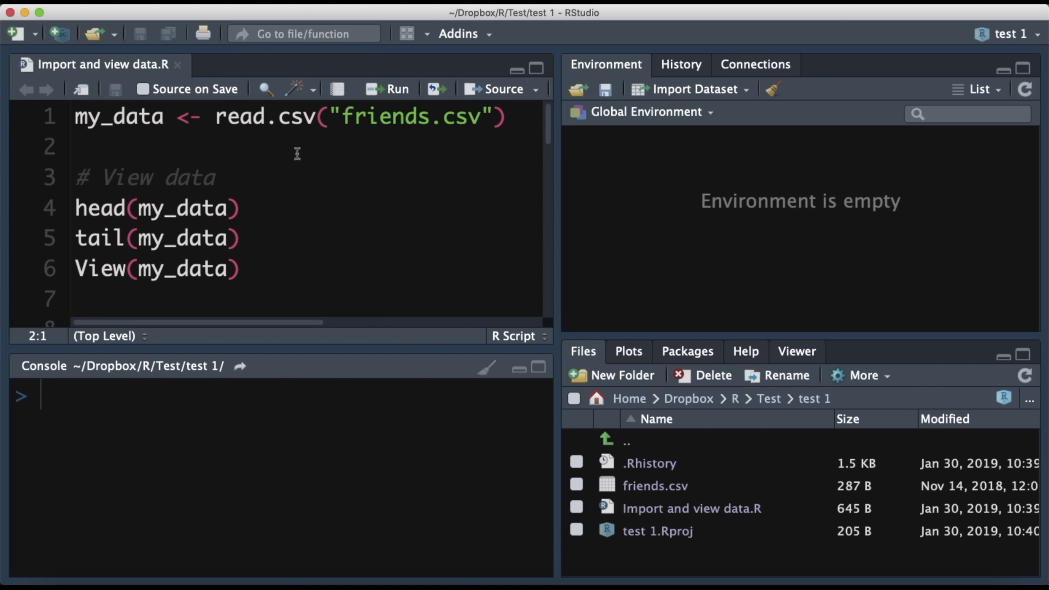
Reduce line 1 to read.csv("friends.csv") without the my_data assignment
click(77, 145)
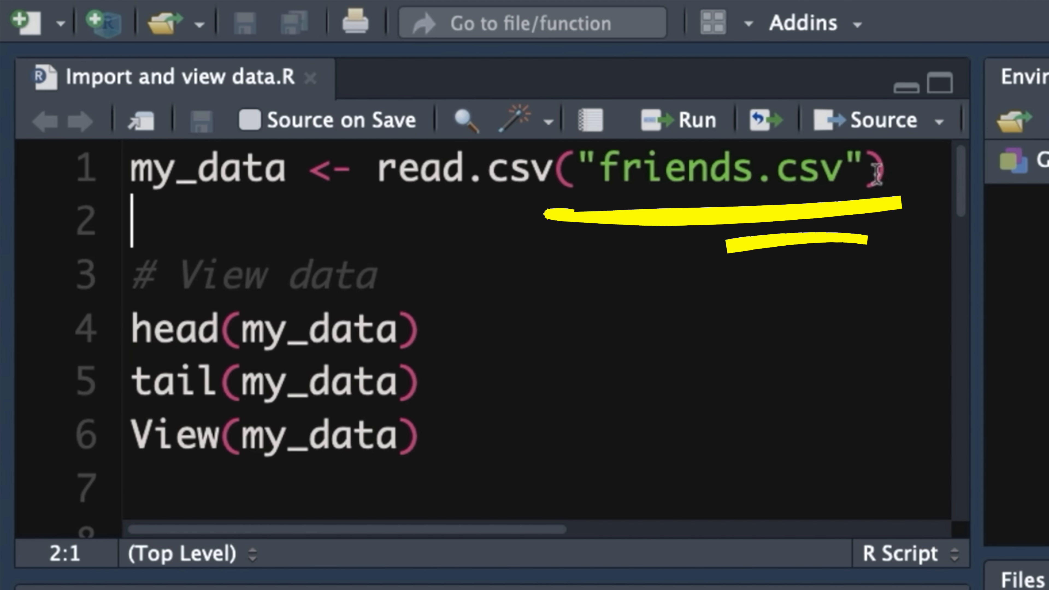
mouse_move(612, 170)
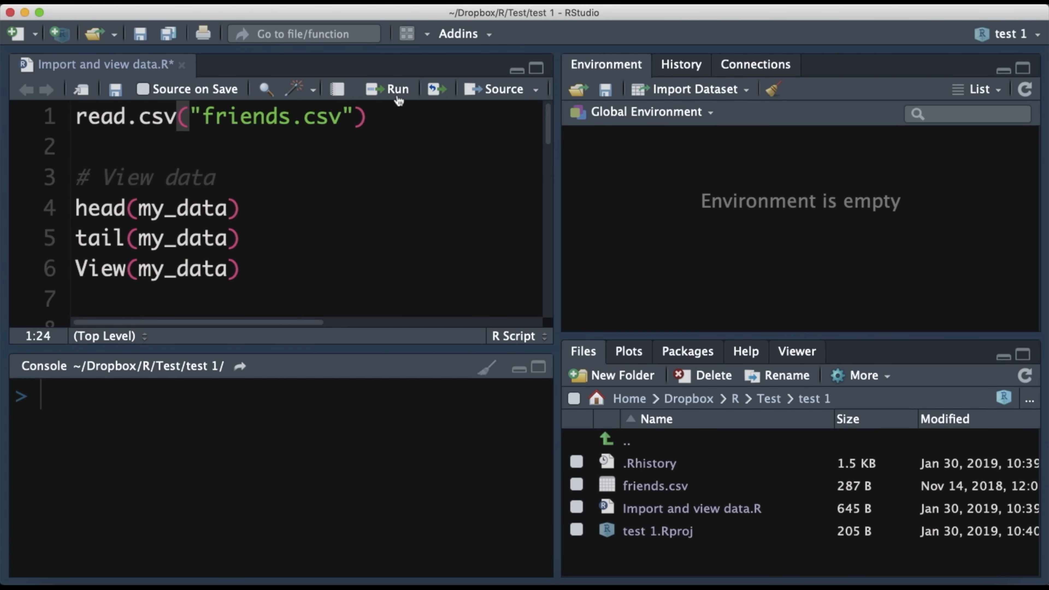
Restore 'my_data <-' before read.csv("friends.csv") so my_data holds 10 rows of 5 variables
click(395, 89)
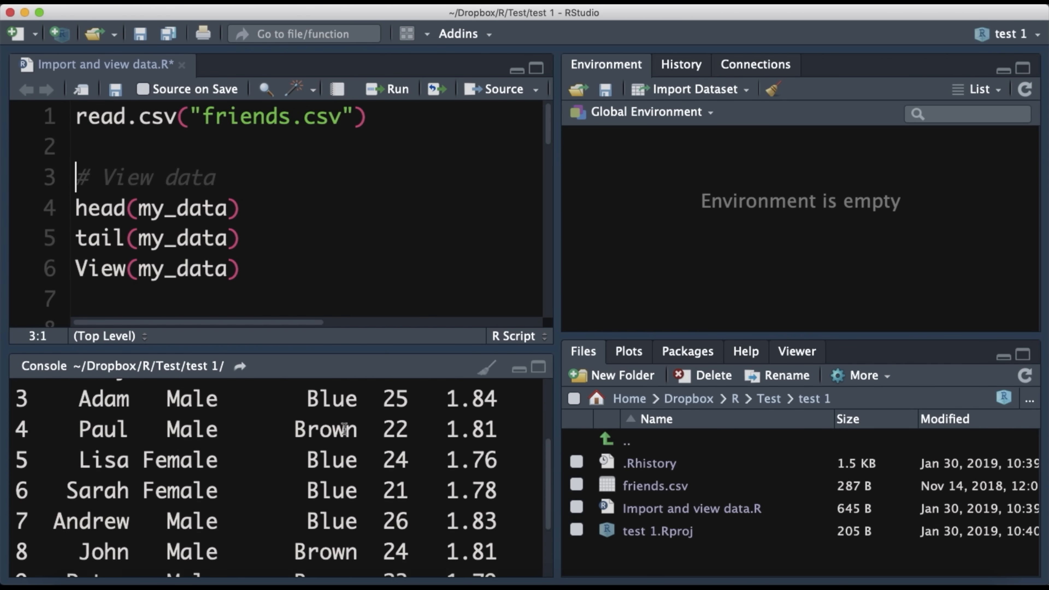
scroll(down, 3)
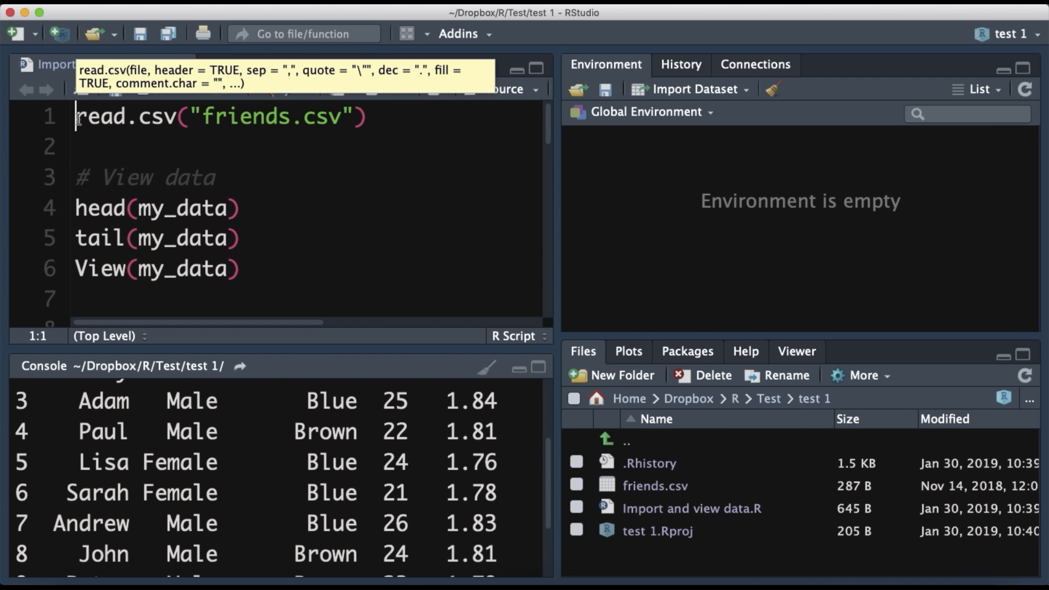
text(my)
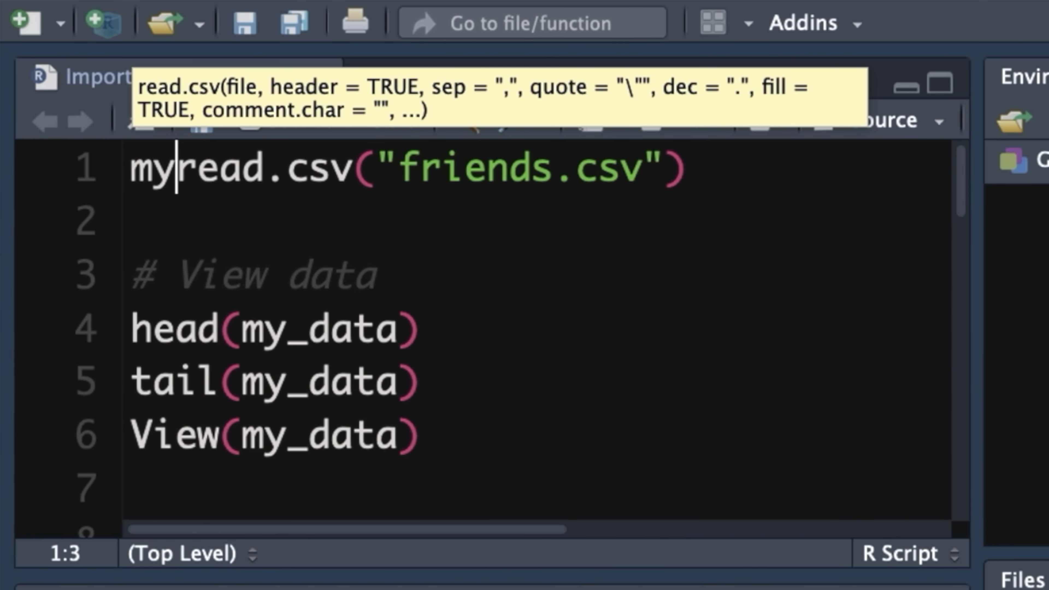
text(_data)
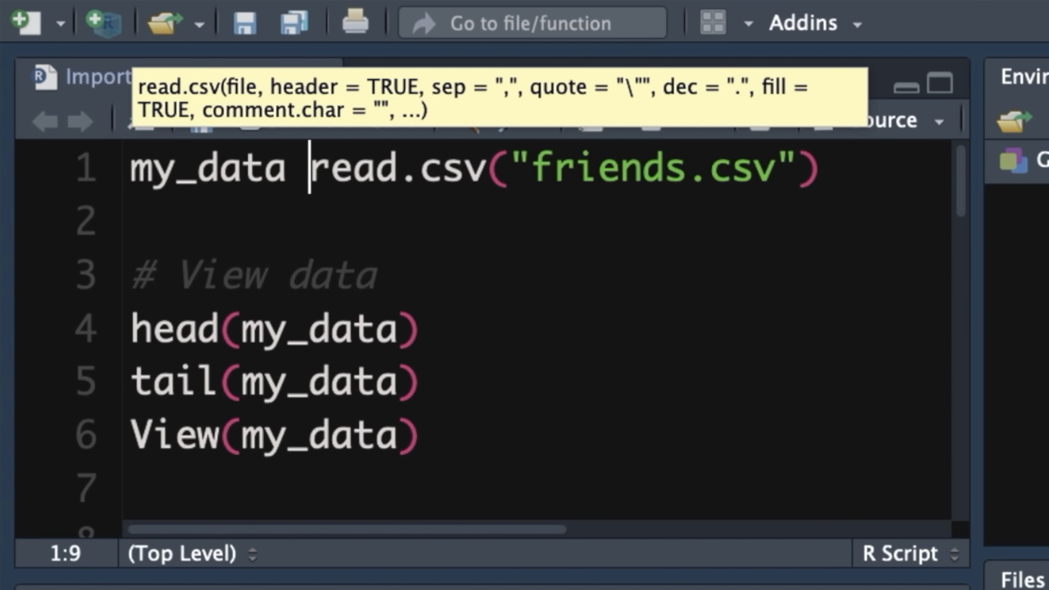
text(<-)
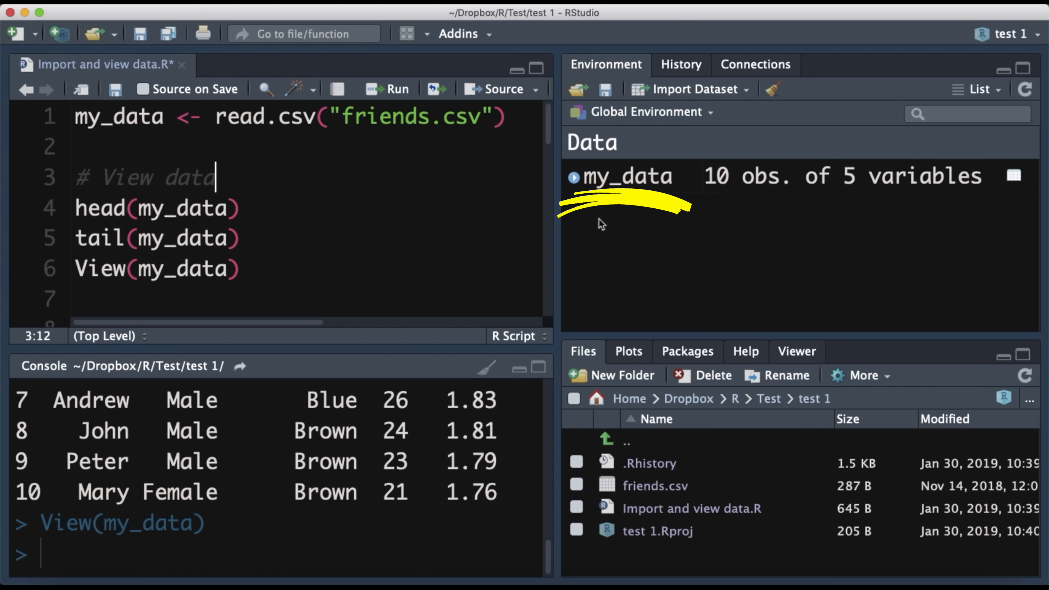
mouse_move(251, 206)
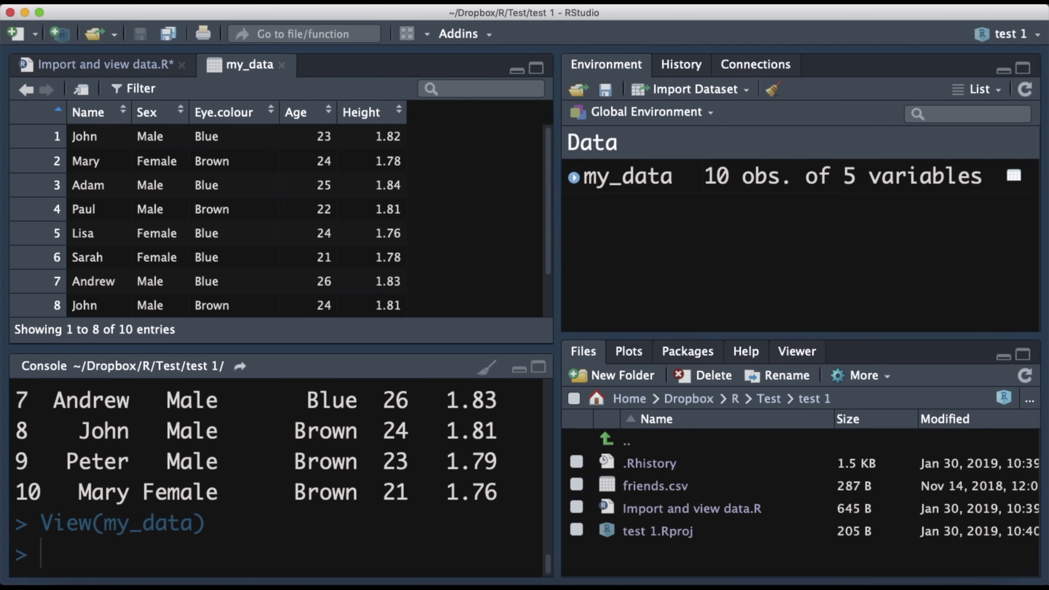
View my_data as a table of name, sex, eye colour, age and height
click(101, 64)
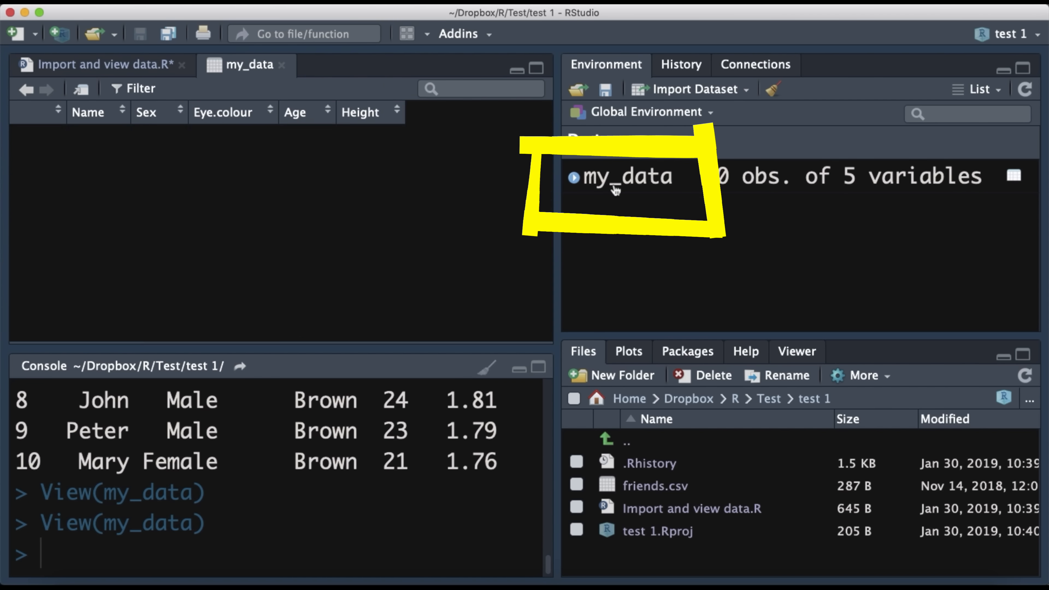
click(101, 64)
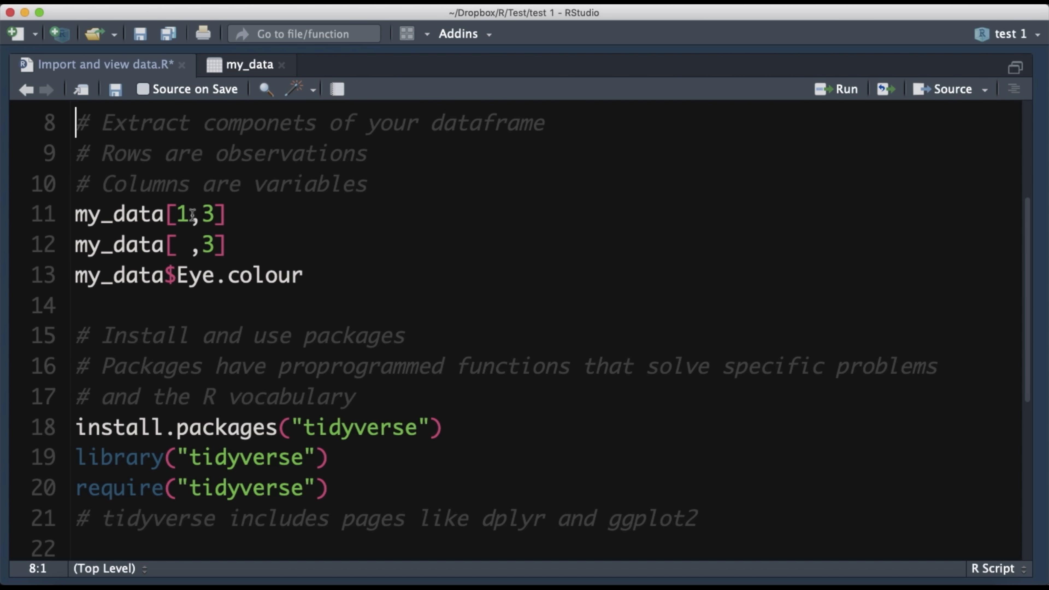
mouse_move(234, 214)
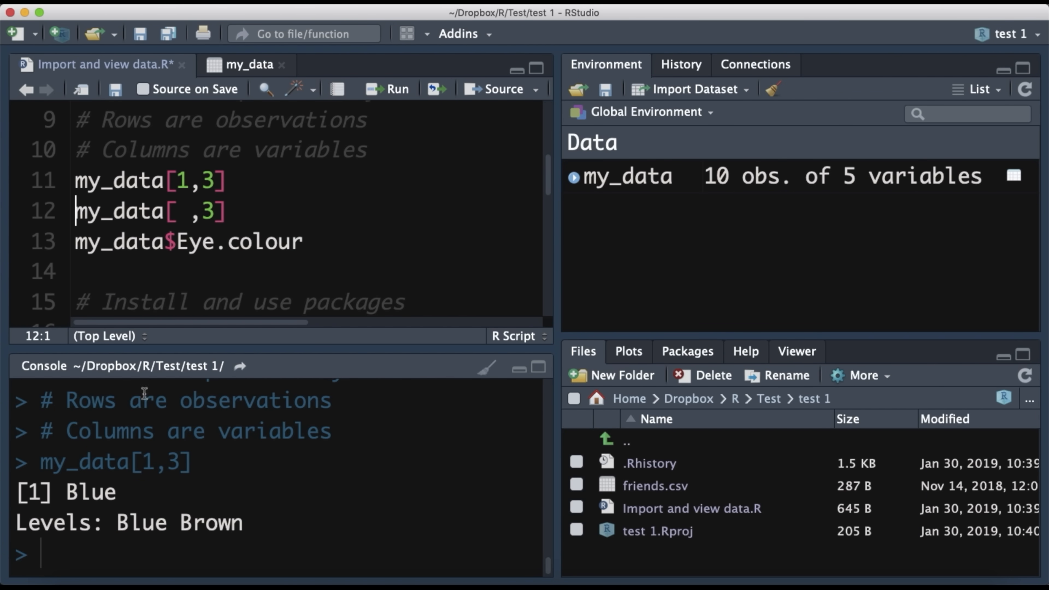
Check my_data[1,3] returns Blue and my_data[ ,3] the eye colour column against the viewer
click(245, 65)
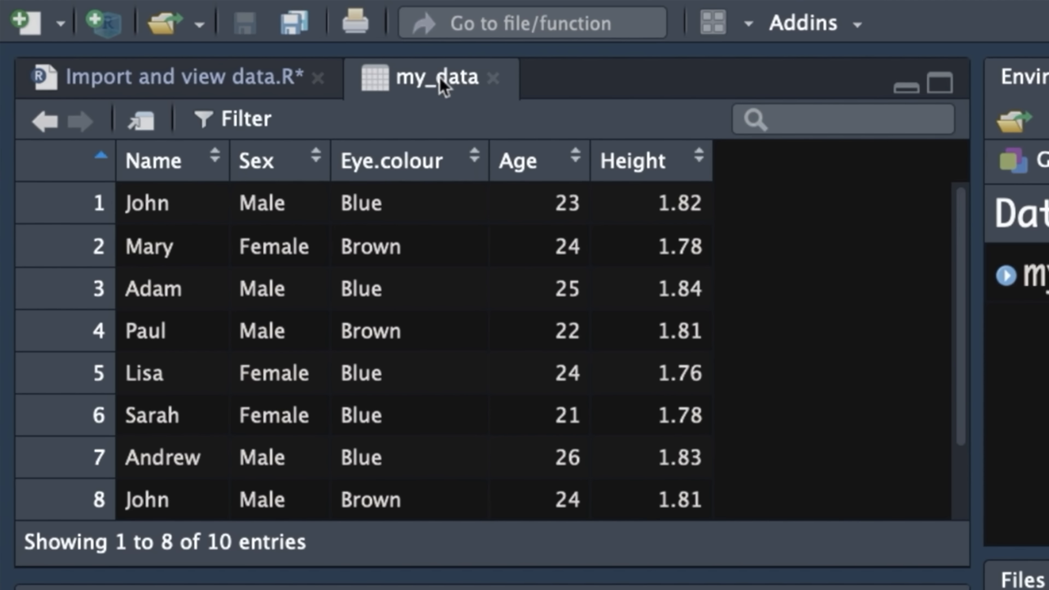
mouse_move(379, 194)
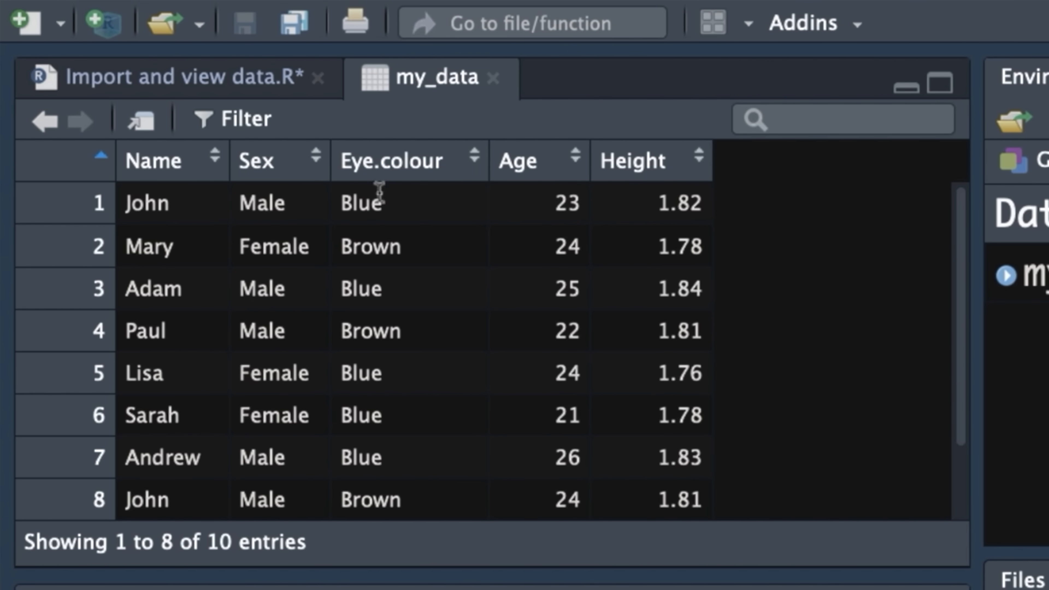
mouse_move(397, 204)
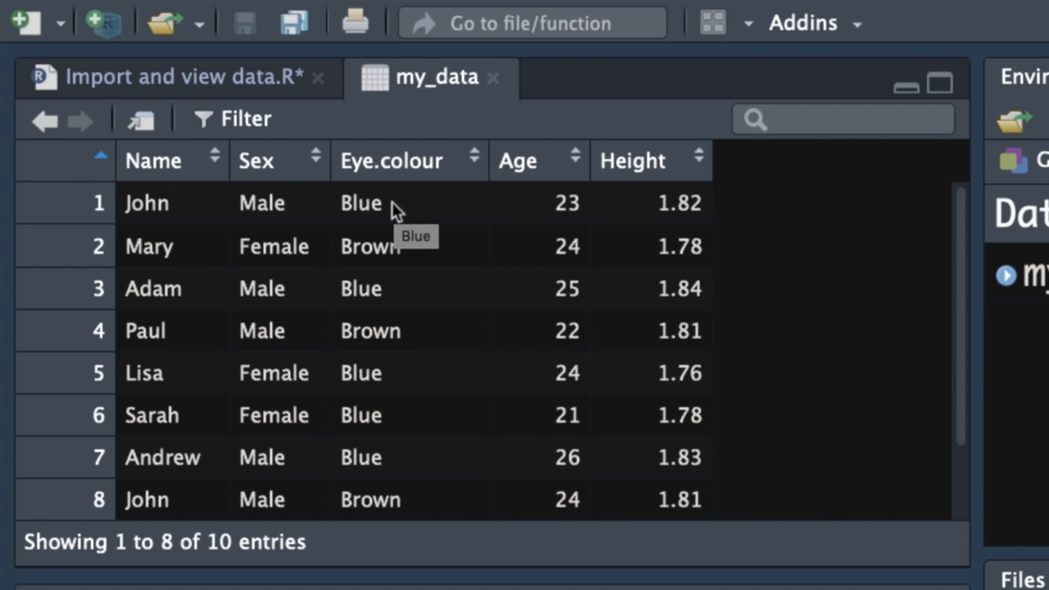
click(167, 76)
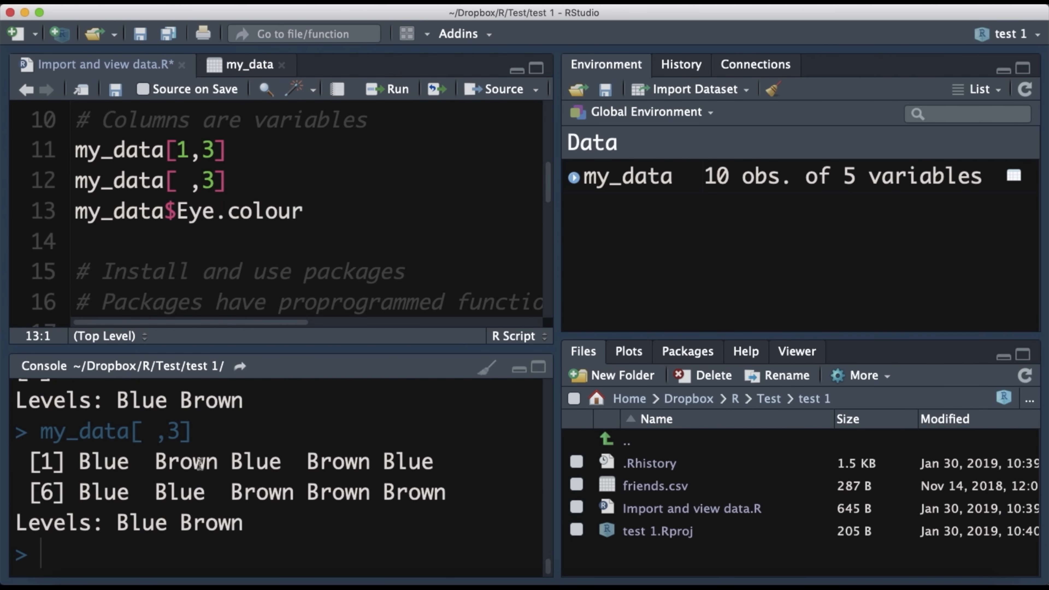
mouse_move(263, 79)
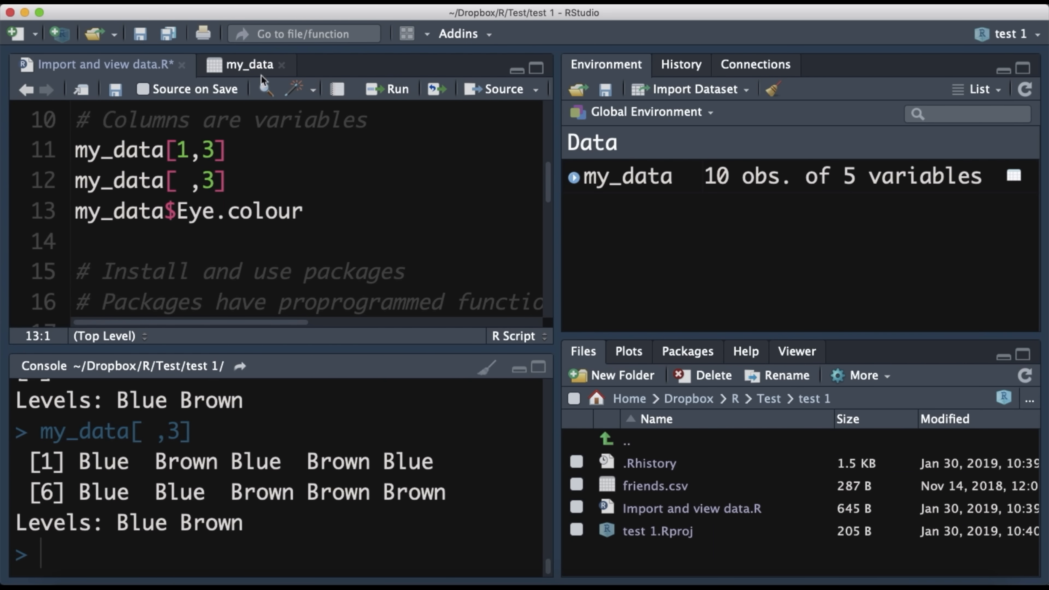
click(248, 64)
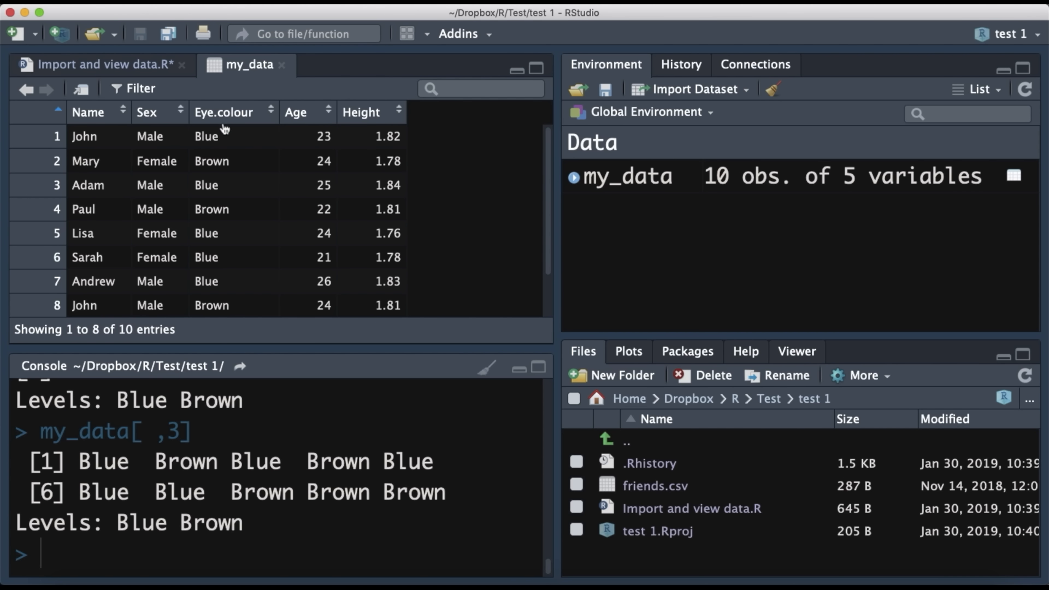
mouse_move(226, 136)
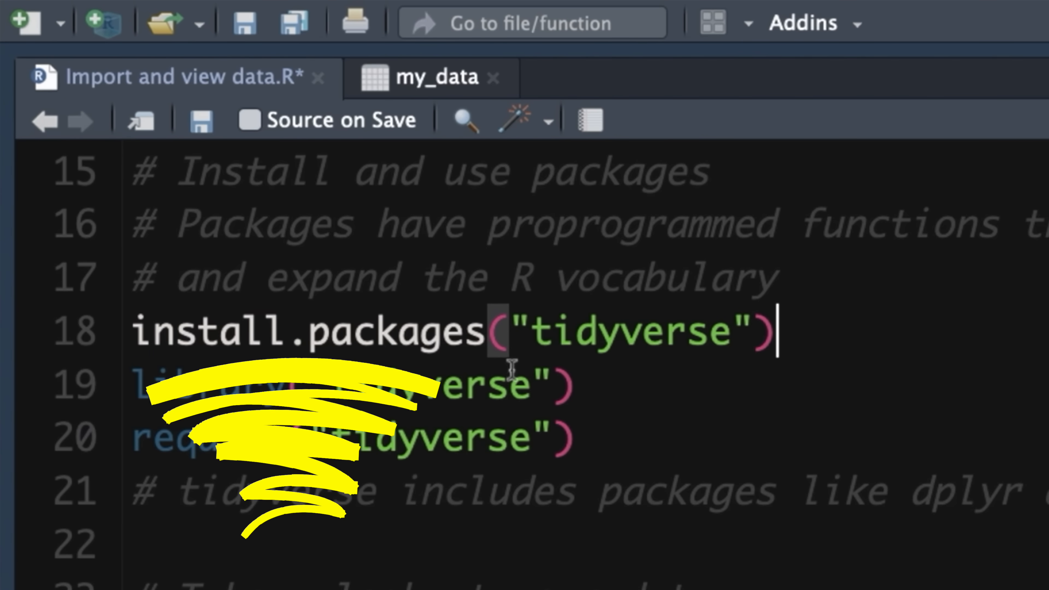
mouse_move(626, 343)
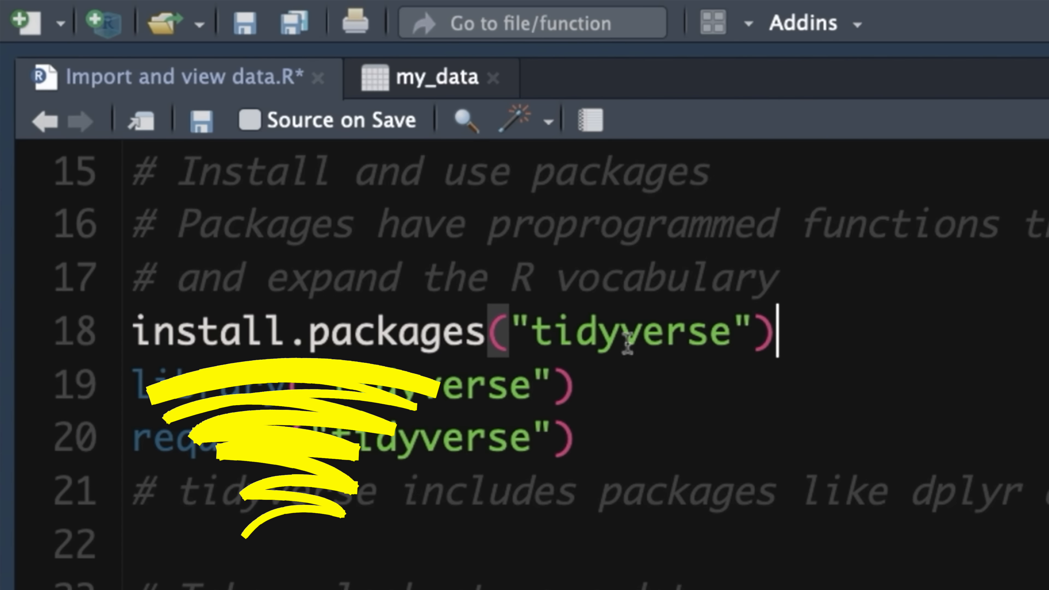
mouse_move(784, 338)
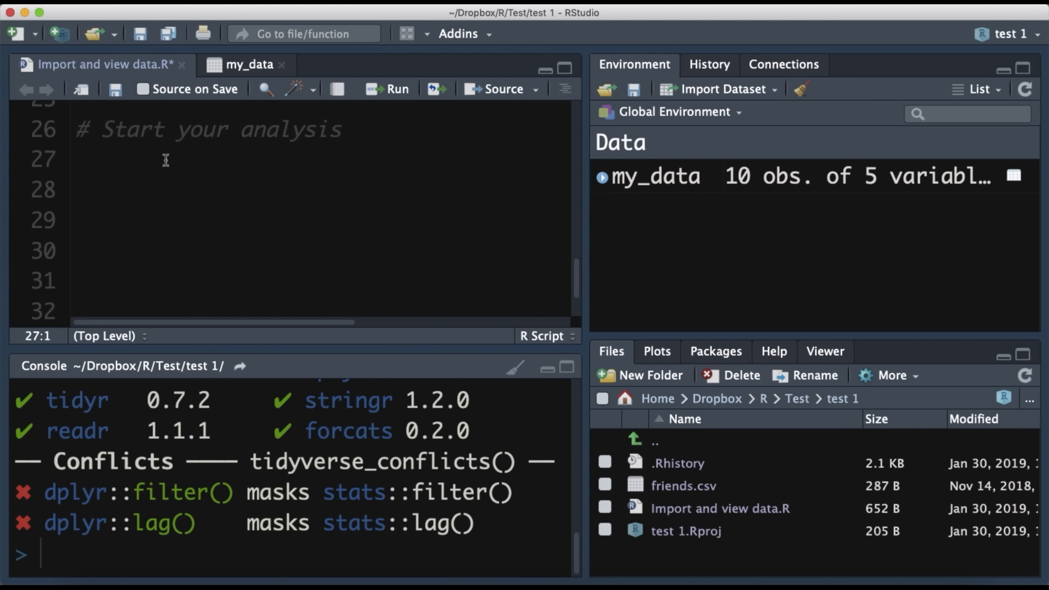
text(my)
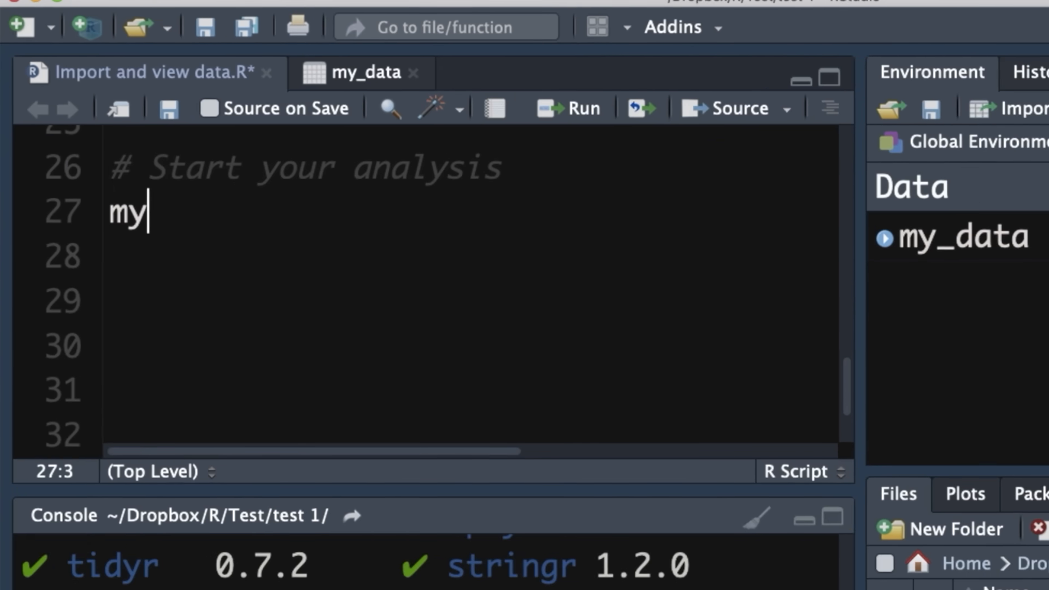
text(_m)
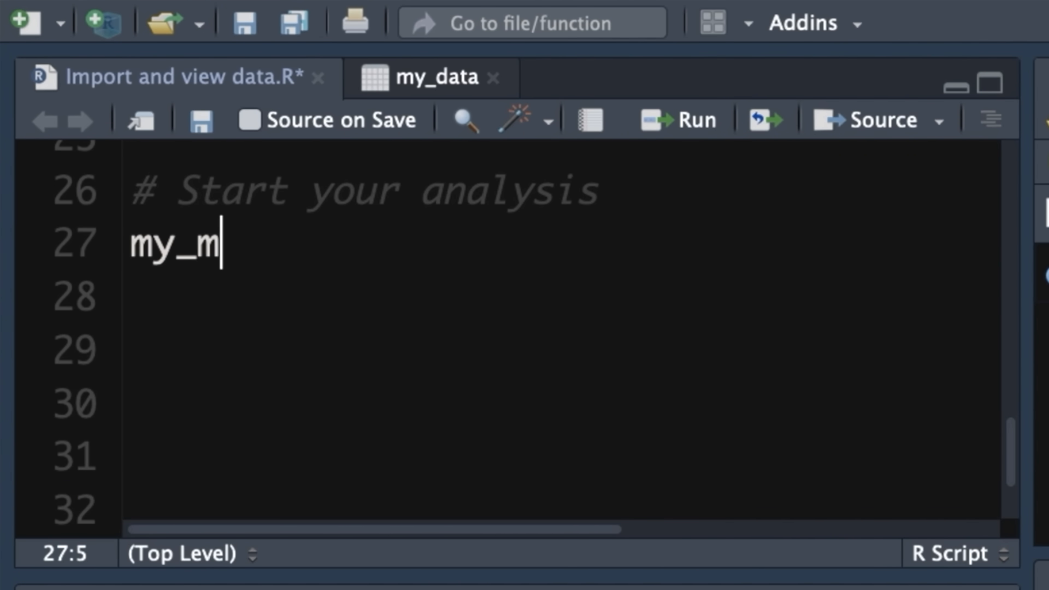
text(ata)
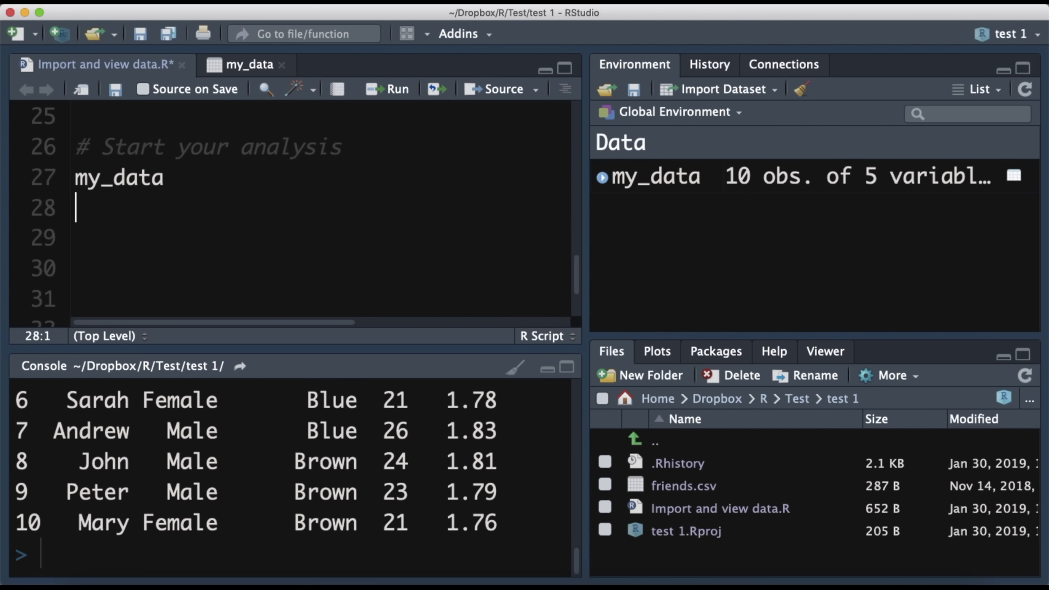
mouse_move(260, 429)
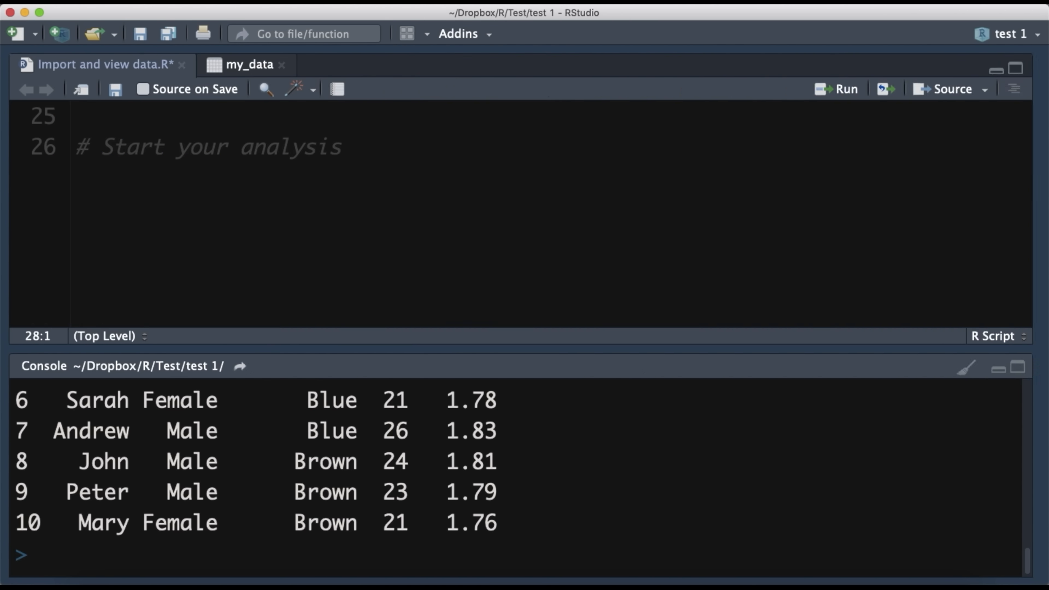
Start the pipeline on line 27 with my_data %>%
text(my_data)
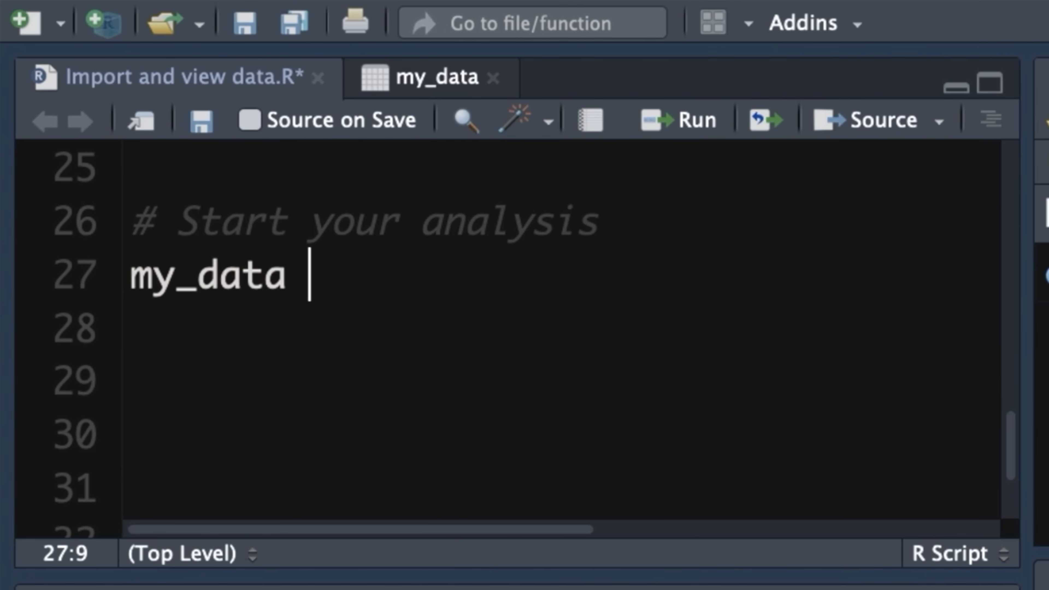
text(%>%)
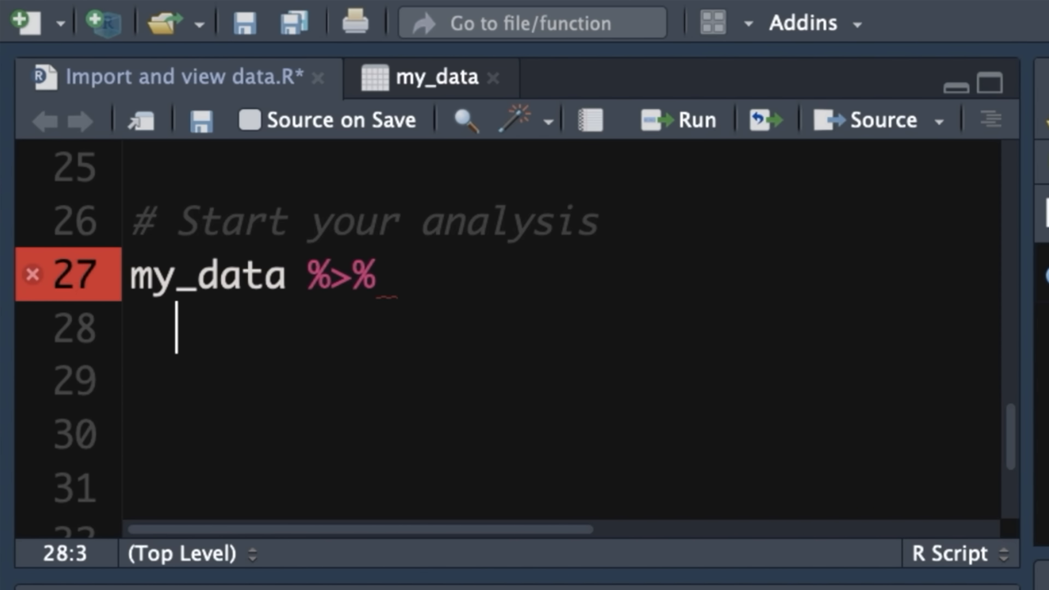
Add select(Name, Age, Height) on line 28 to keep those three columns
text(select)
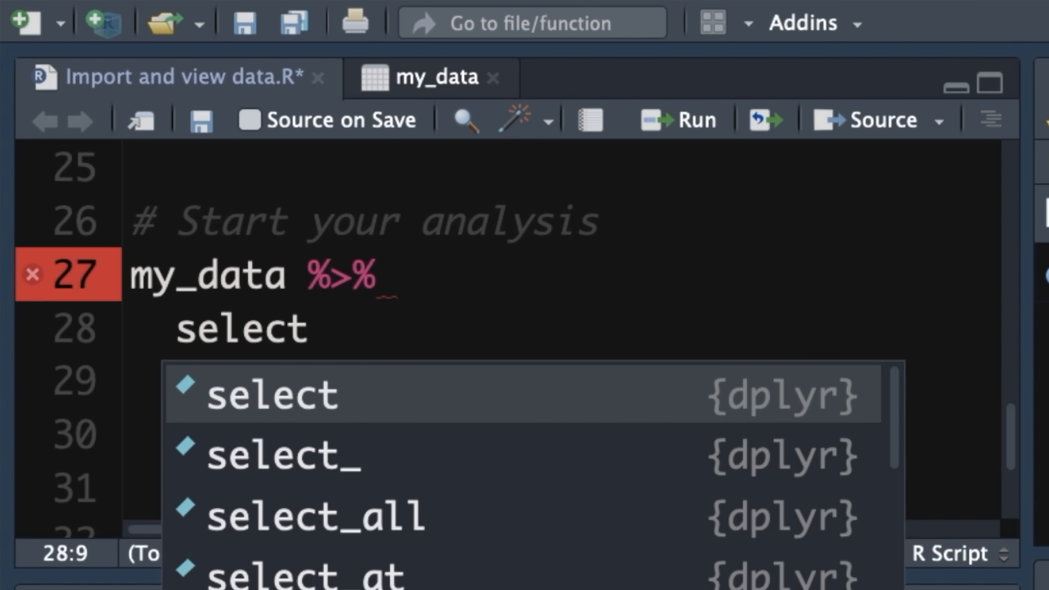
text((Name,)
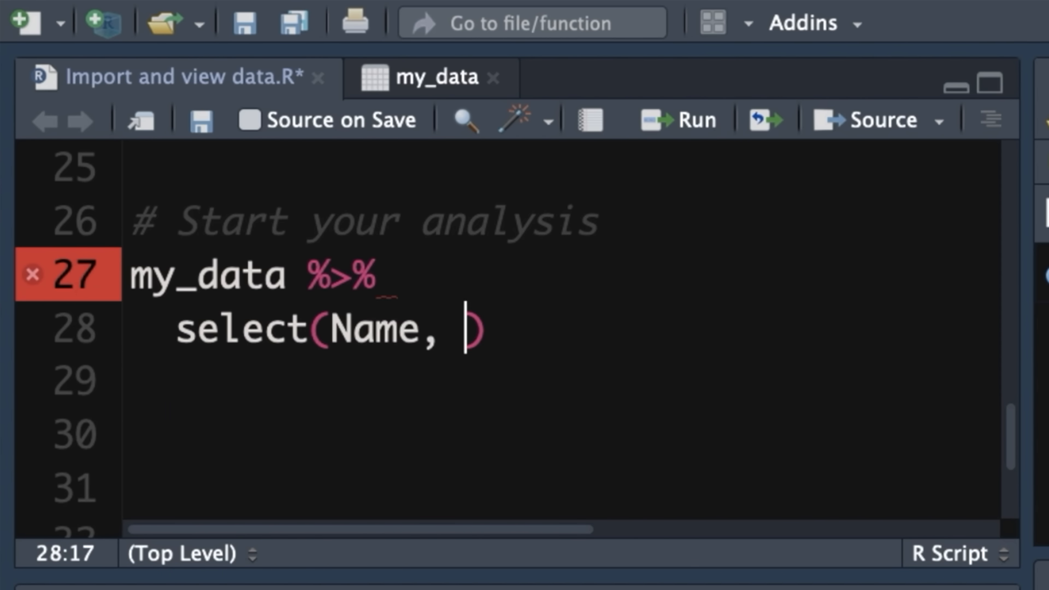
text(Age, Height)
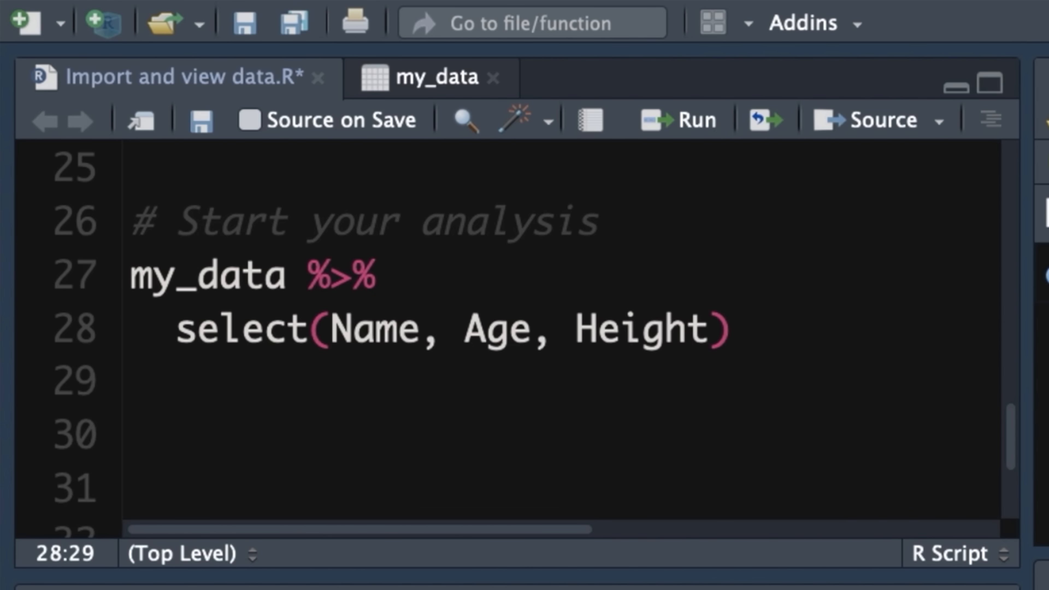
Add filter(Age < 24 & Height > 1.78) to keep young, tall people
text(%>%)
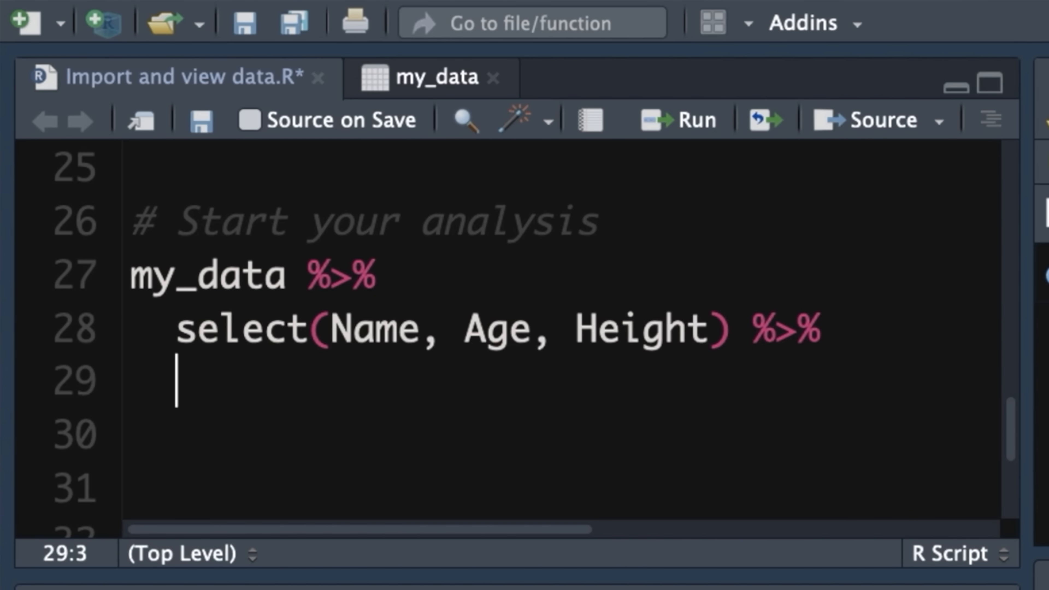
text(filter(Age <)
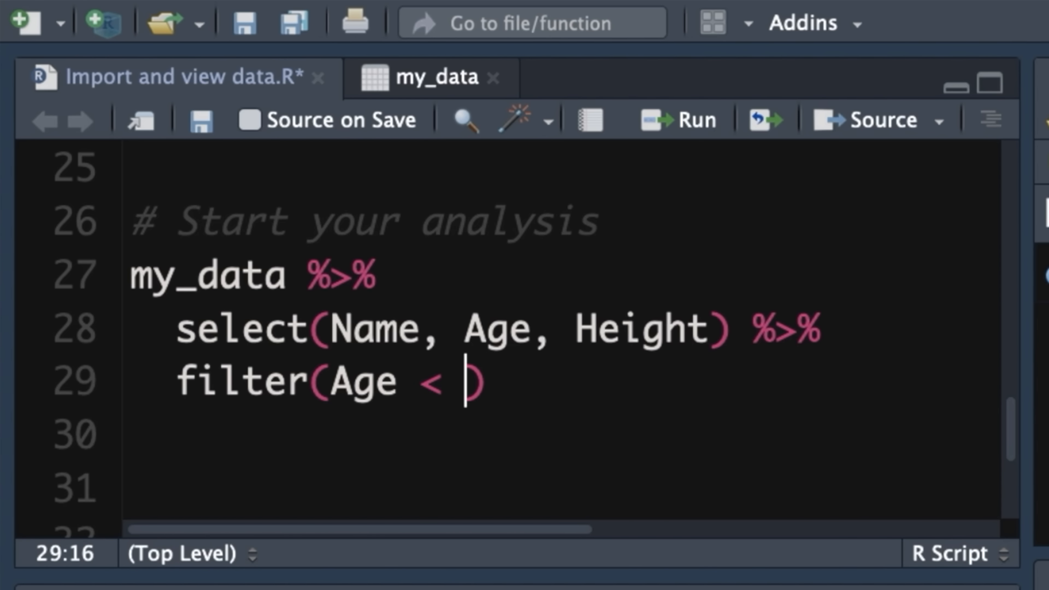
text(24)
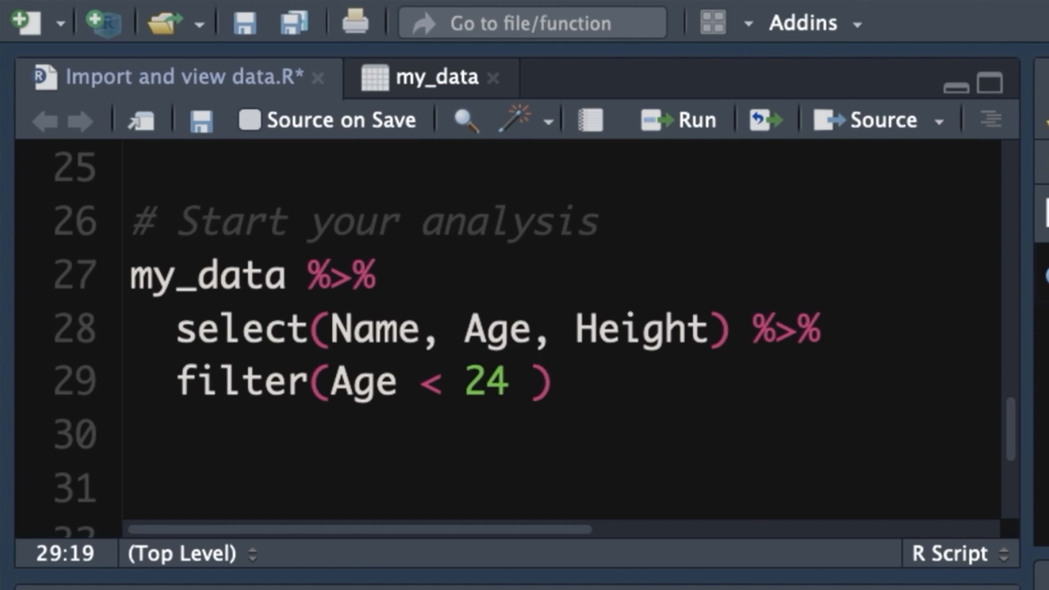
text(&)
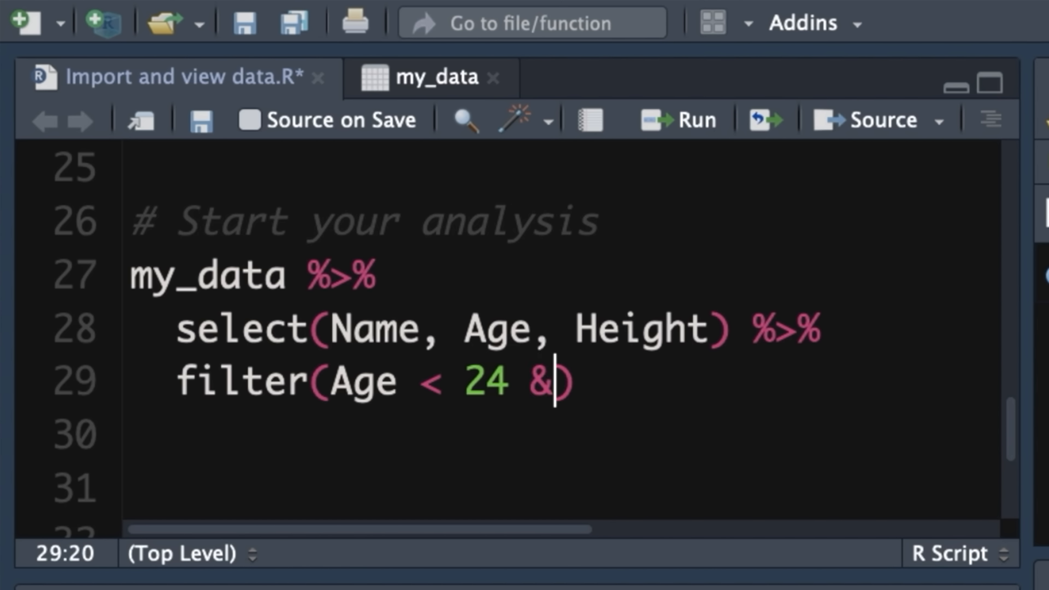
text(Height)
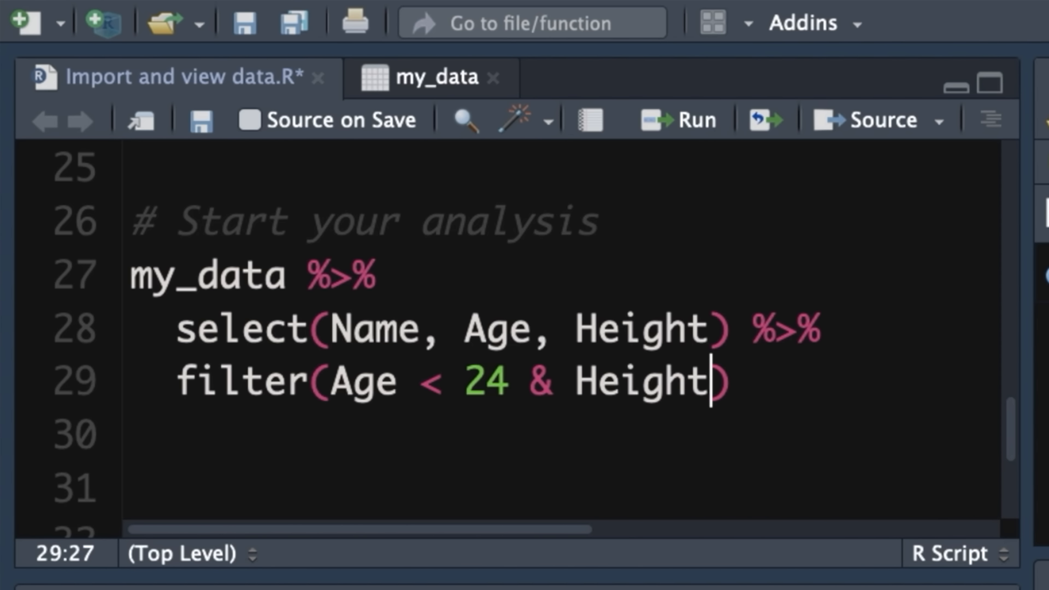
text(" ")
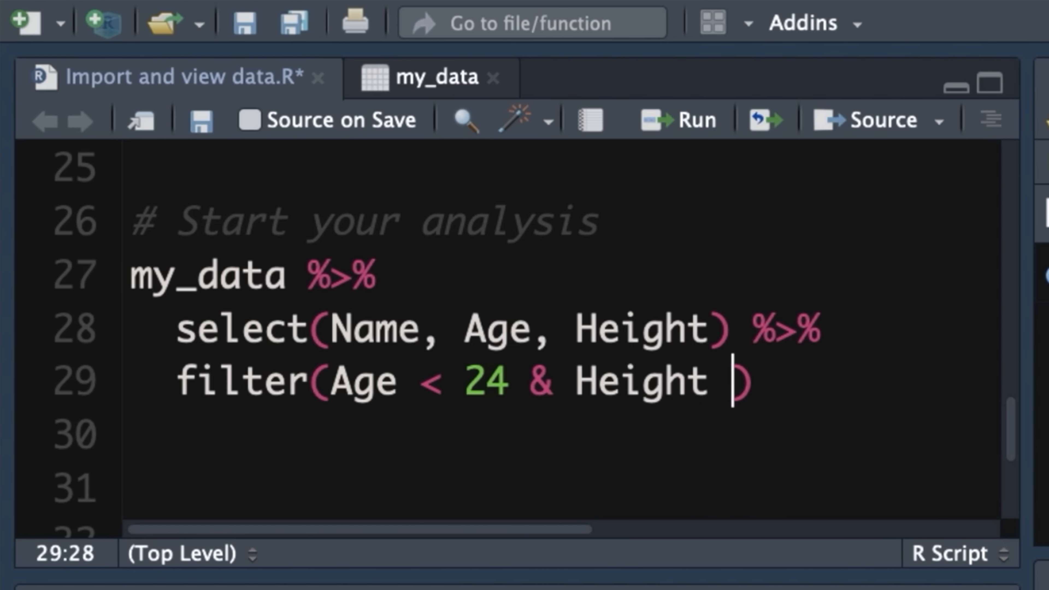
text(> 1)
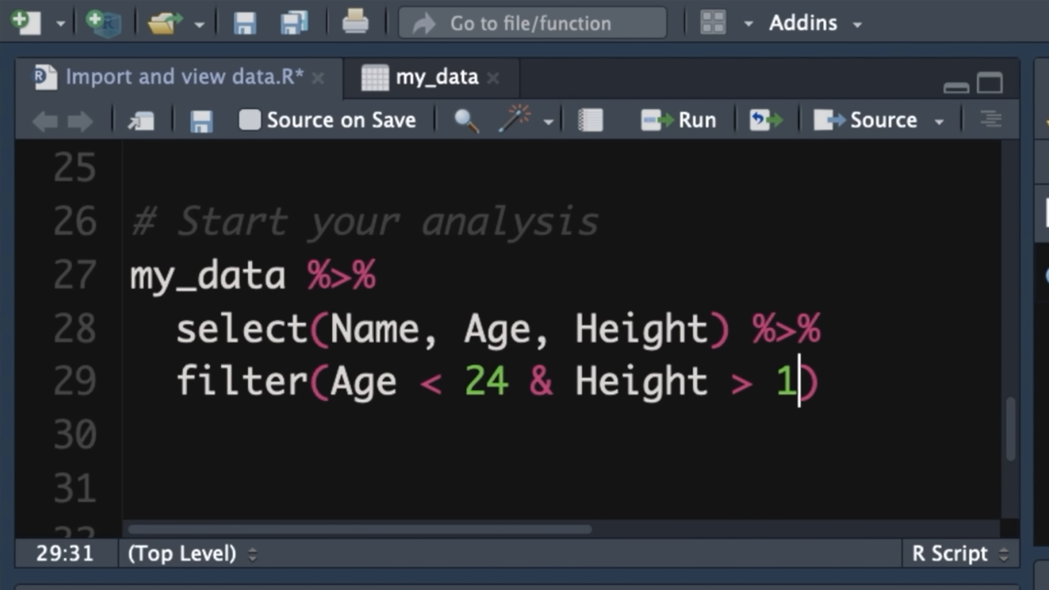
text(.78)
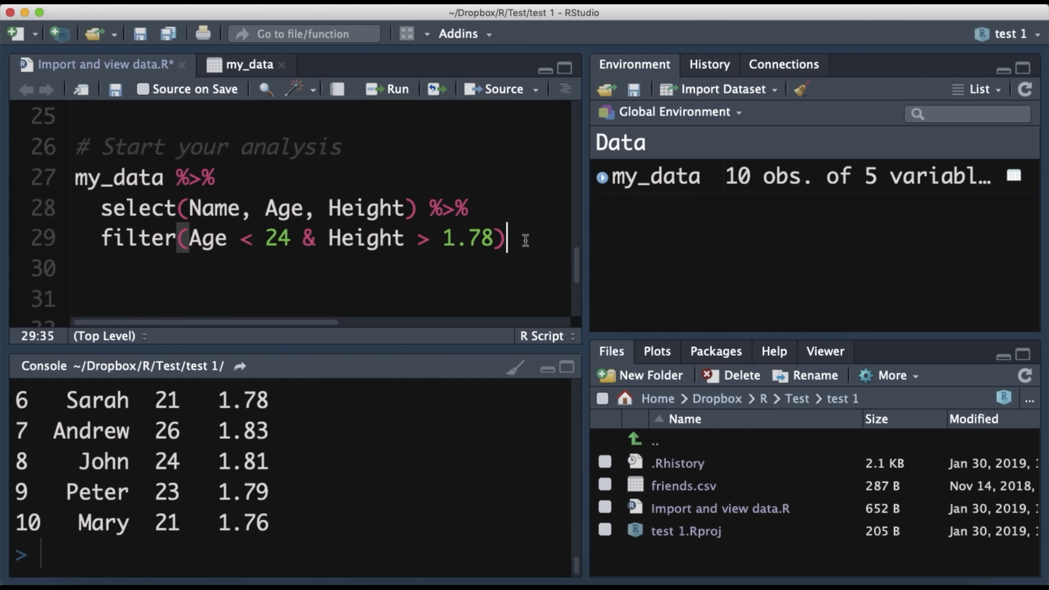
Pipe the filtered rows into arrange(Height) to sort them by height
click(387, 89)
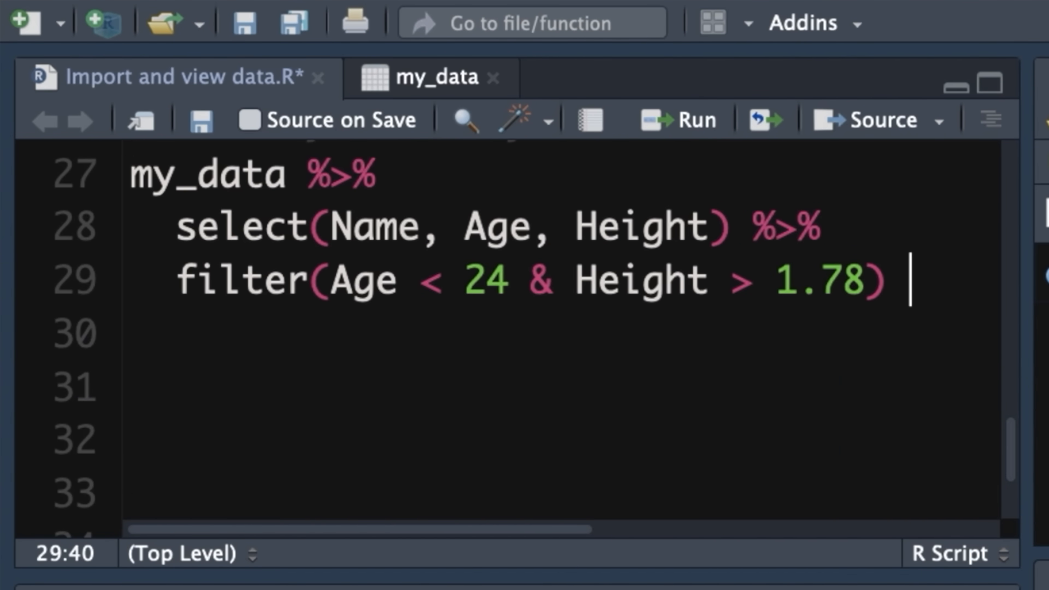
text(%>%)
click(561, 334)
text(arrange()
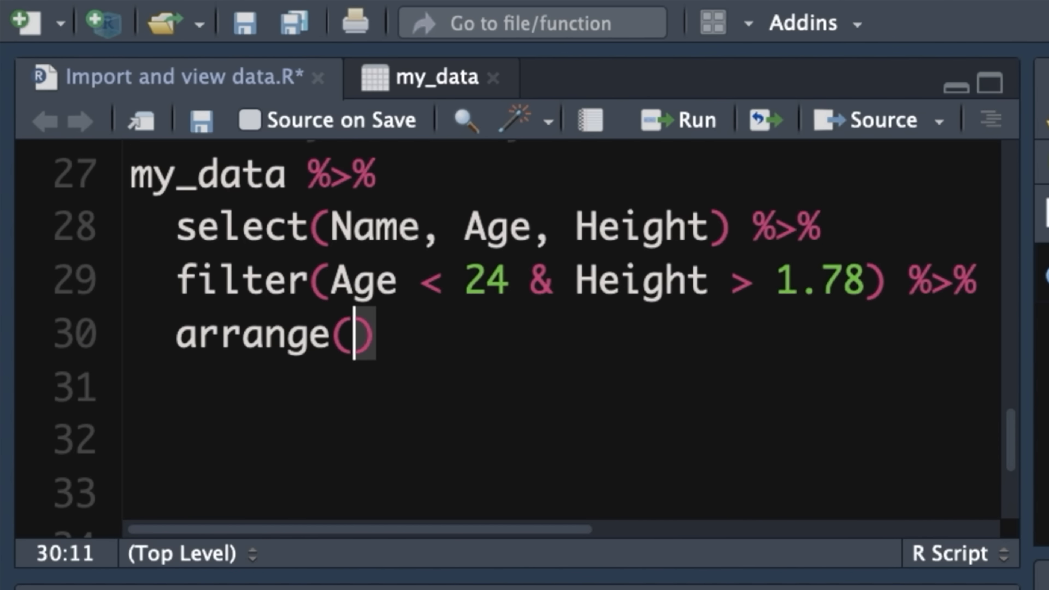
text(Height)
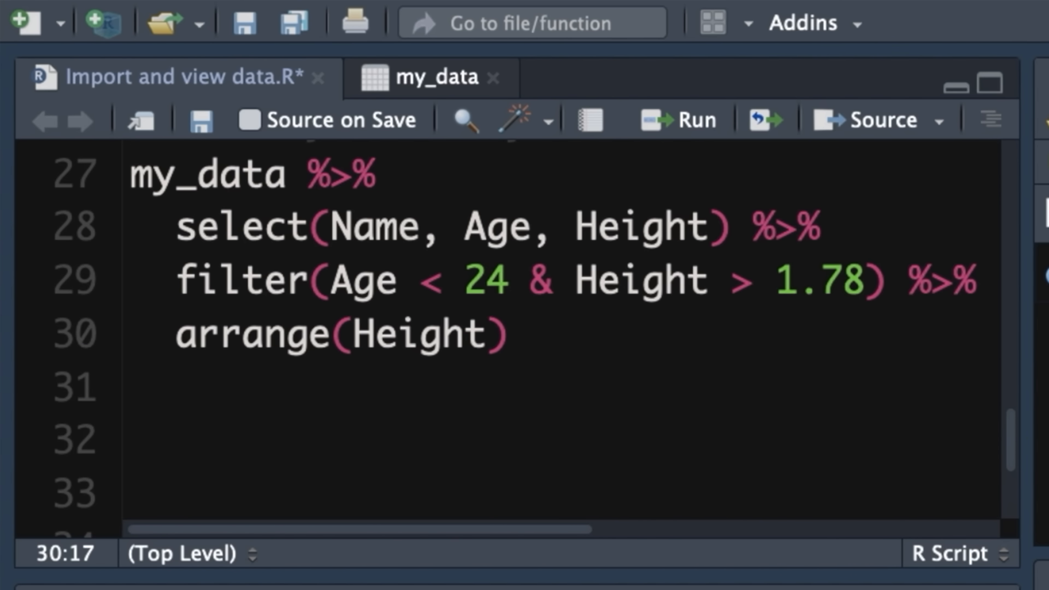